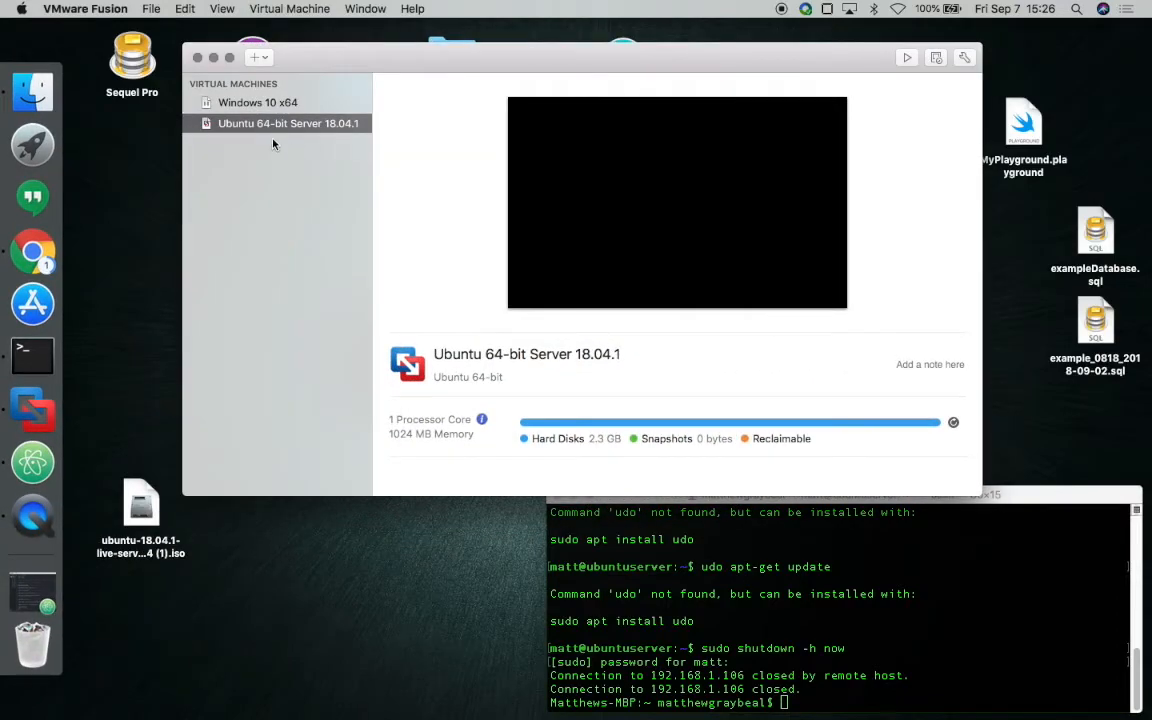
mouse_move(288, 124)
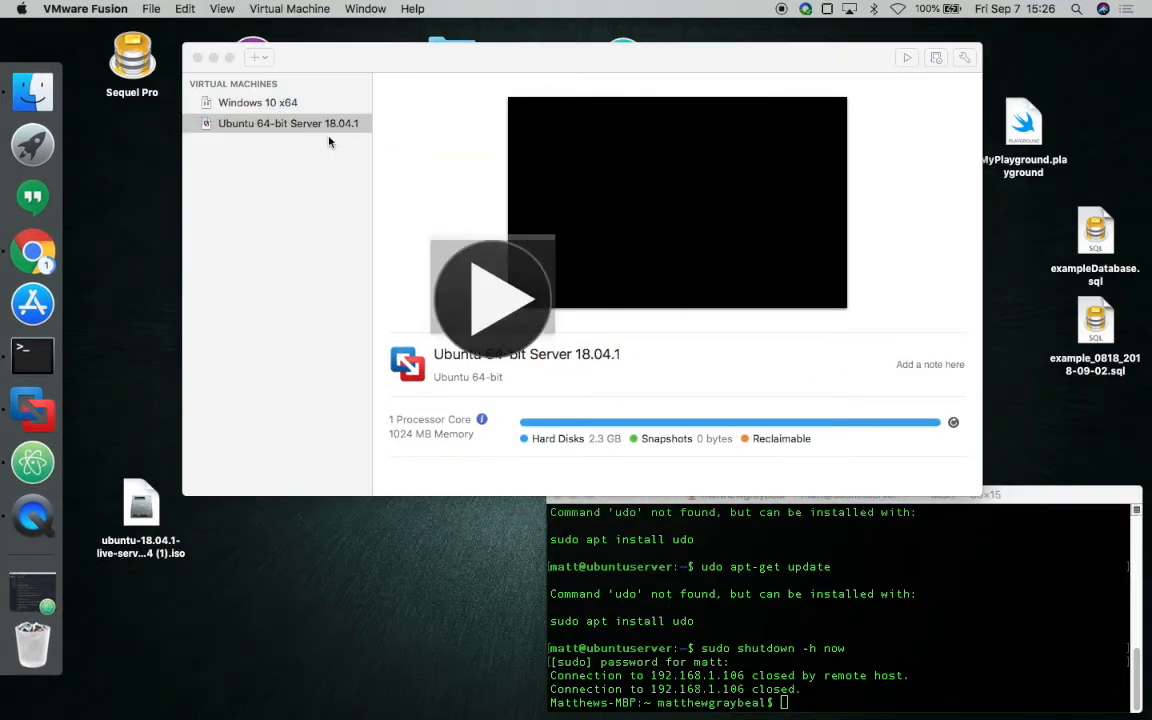
Power on the Ubuntu 64-bit Server 18.04.1 virtual machine until its login prompt appears.
left_click(492, 298)
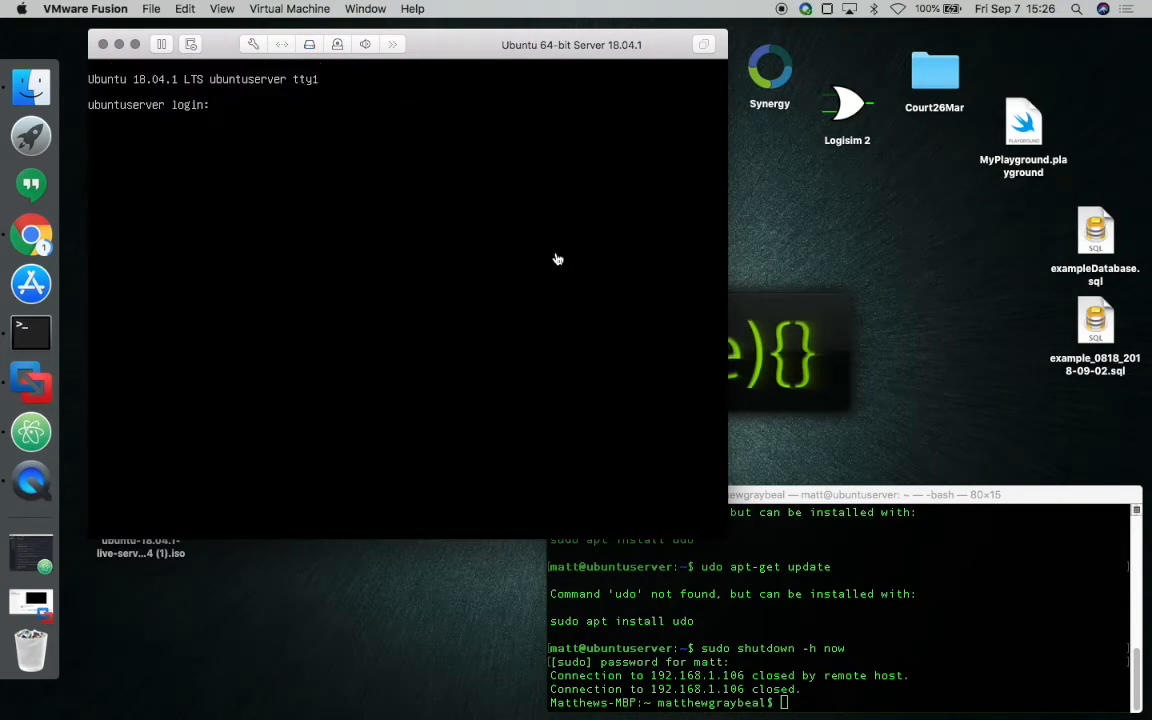
Log into the Ubuntu server console as user matt.
type("matt")
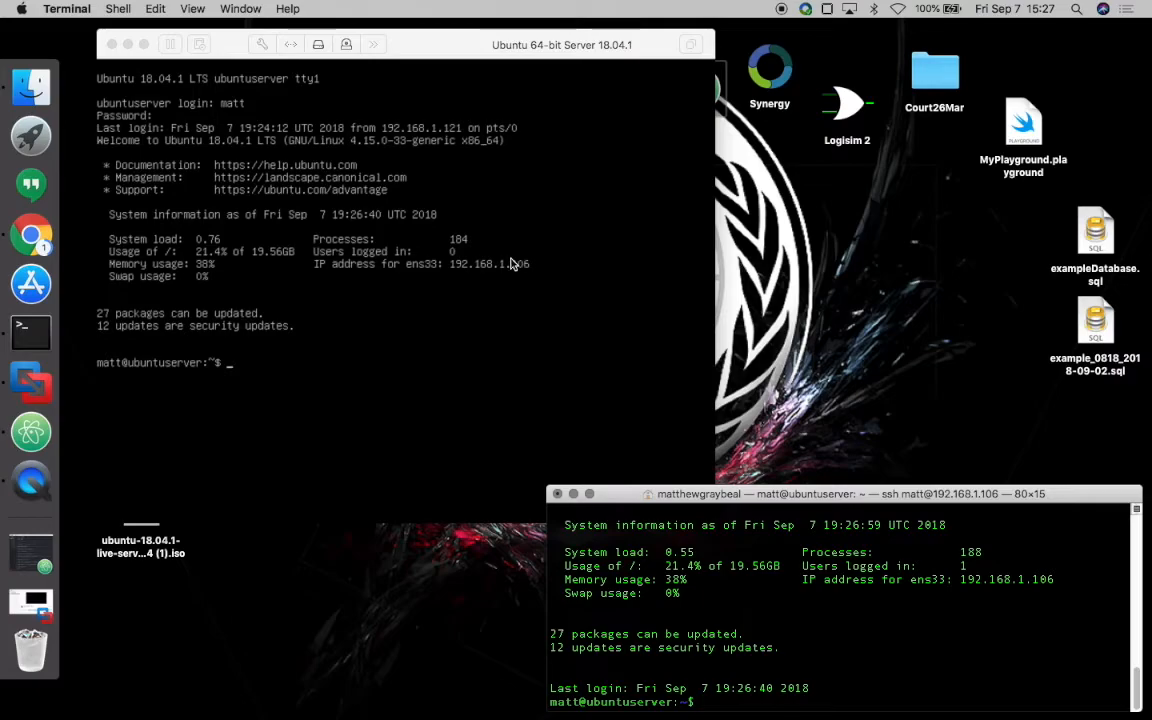
mouse_move(32, 432)
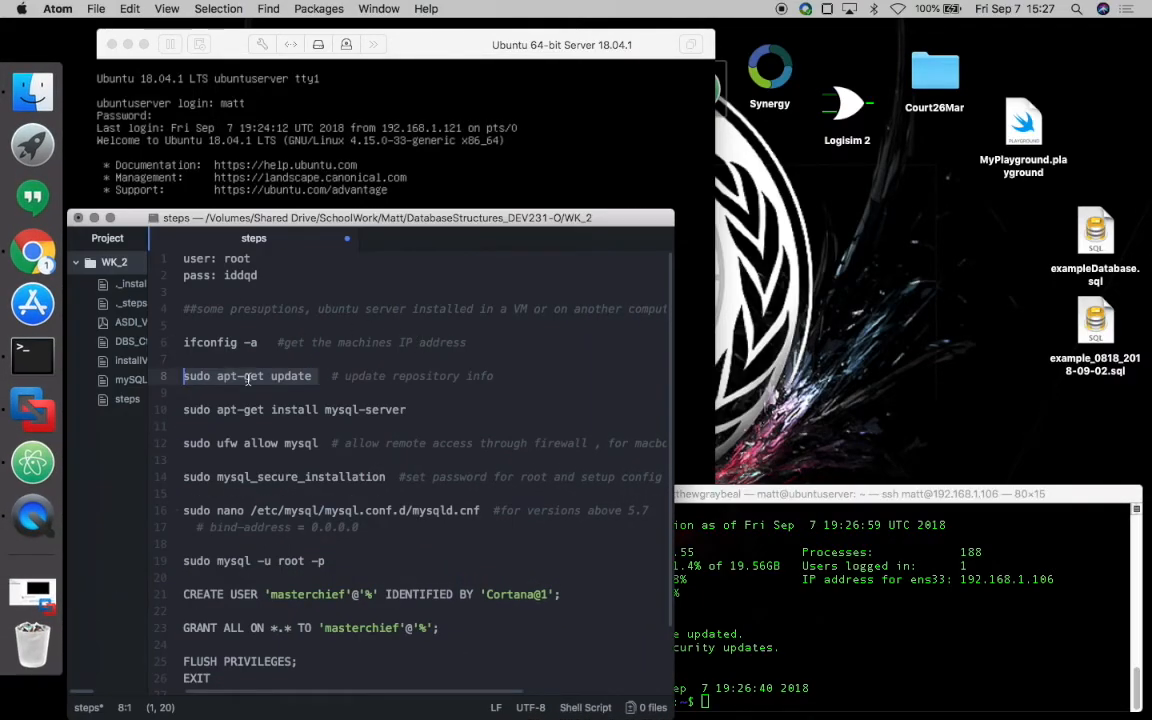
Run 'sudo apt-get update' on the server over SSH, copied from the Atom steps file.
left_click(196, 376)
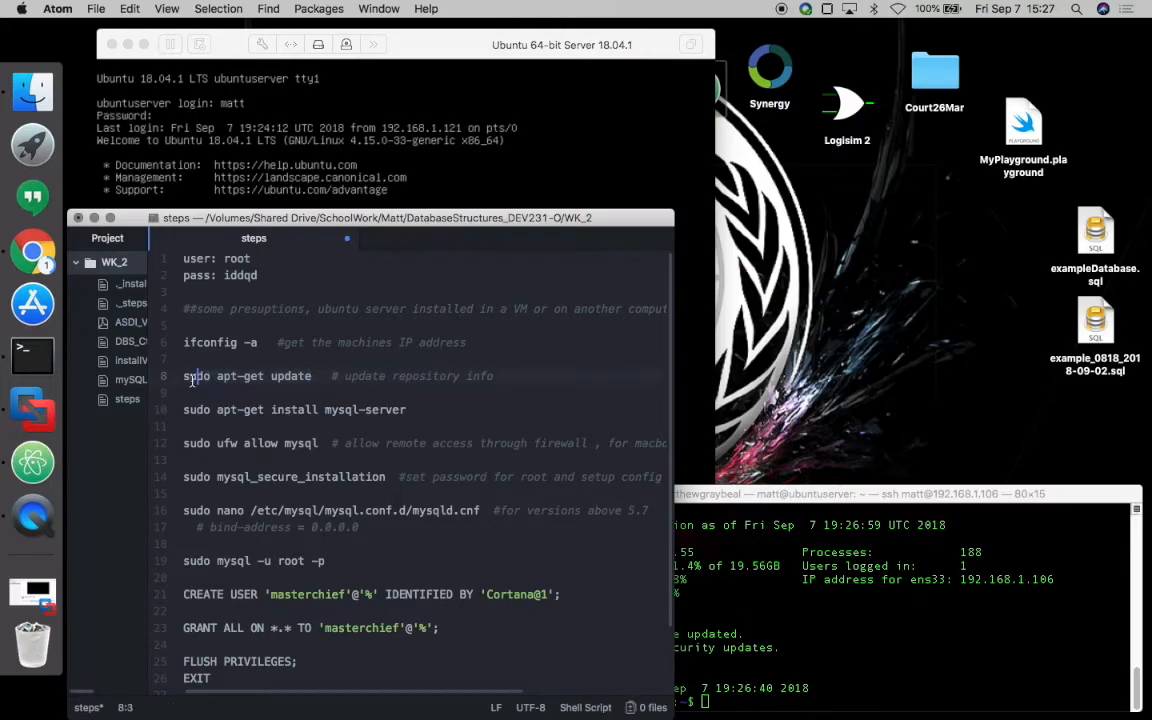
double_click(248, 376)
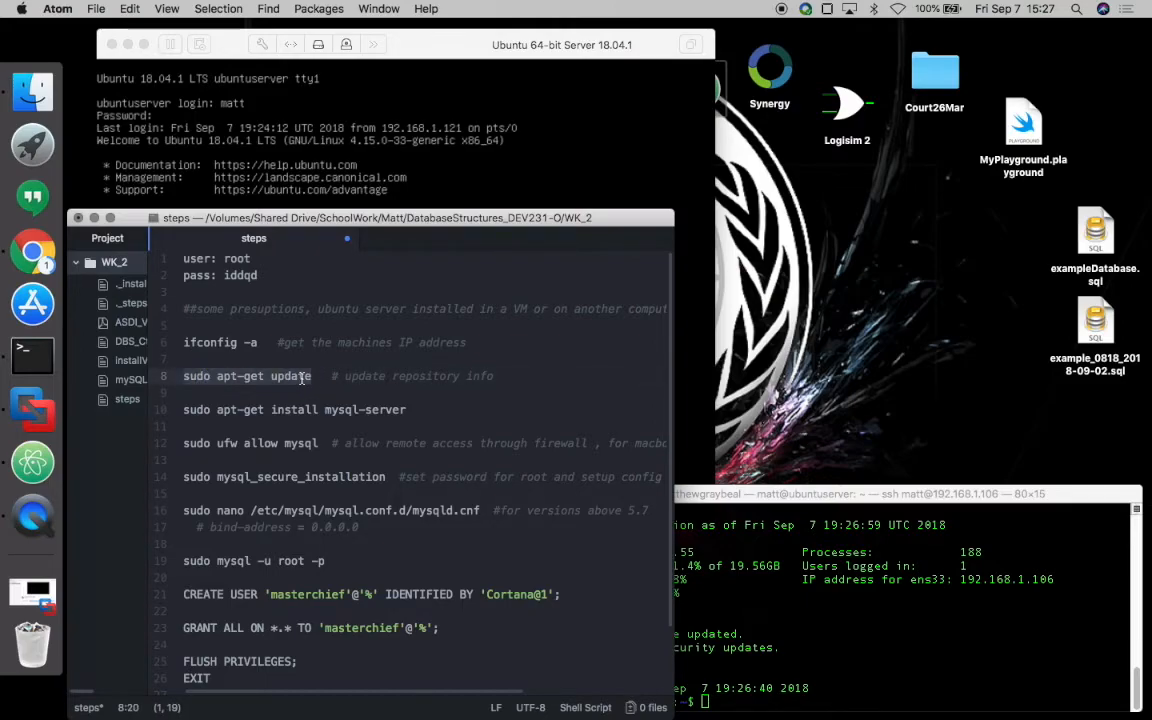
double_click(290, 376)
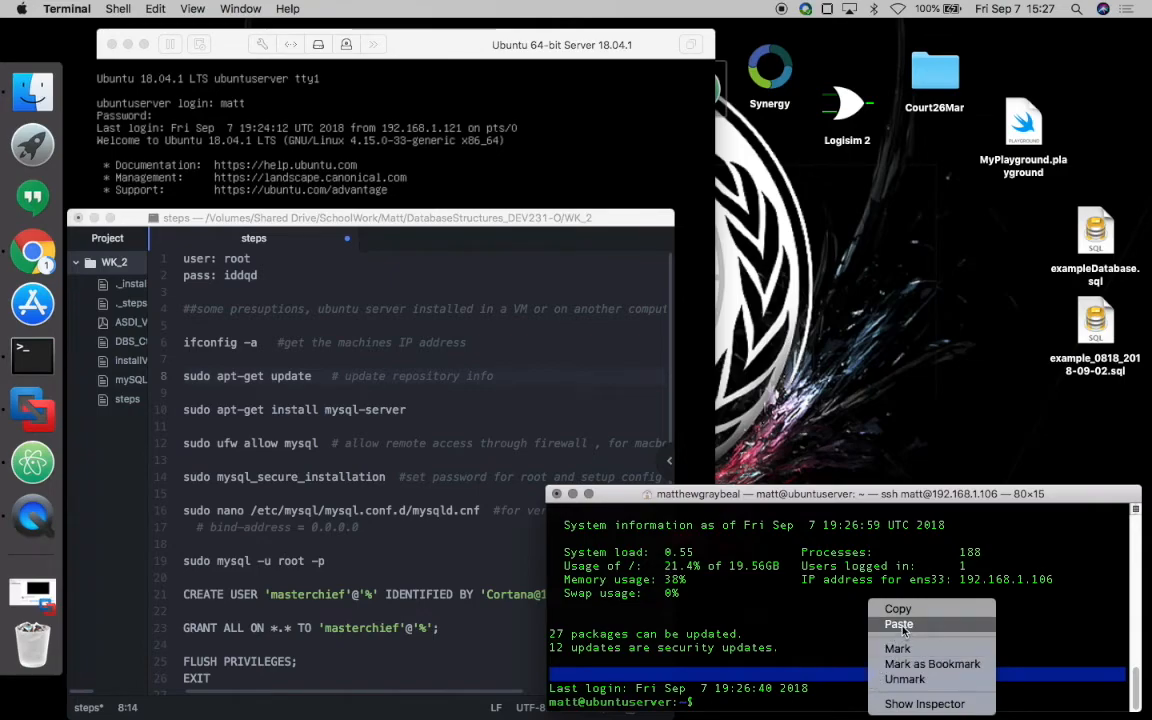
left_click(898, 624)
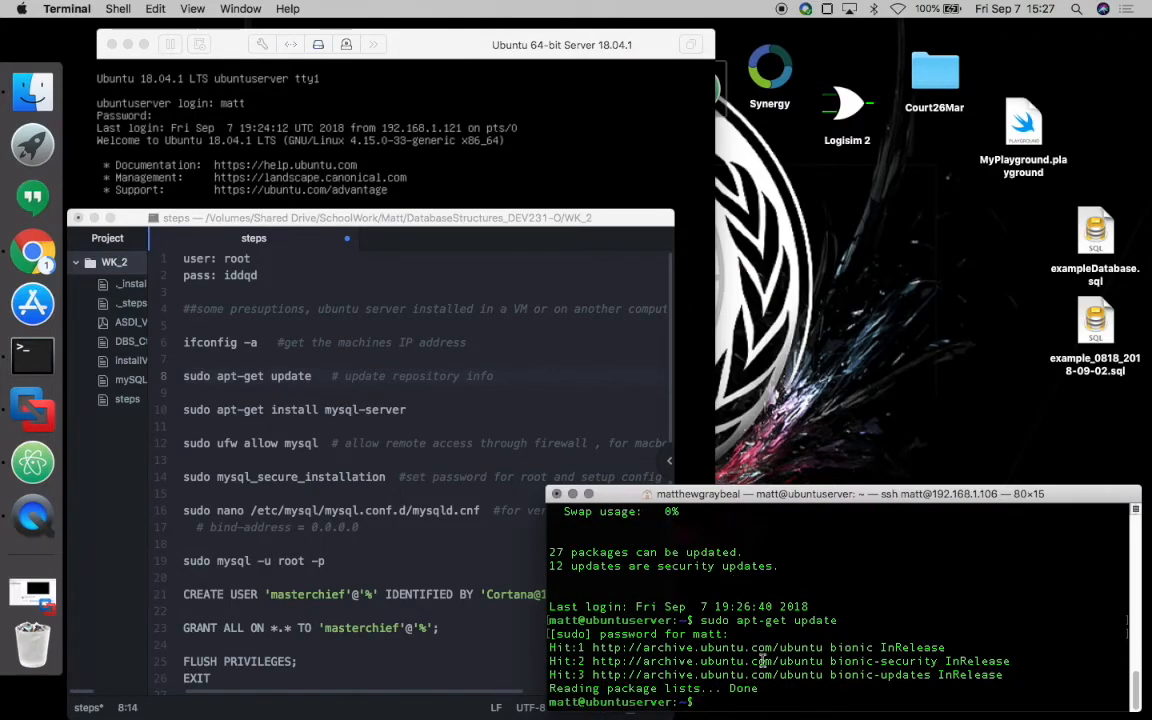
Run 'sudo apt-get install mysql-server' and then 'sudo ufw allow mysql' on the server.
left_click(320, 408)
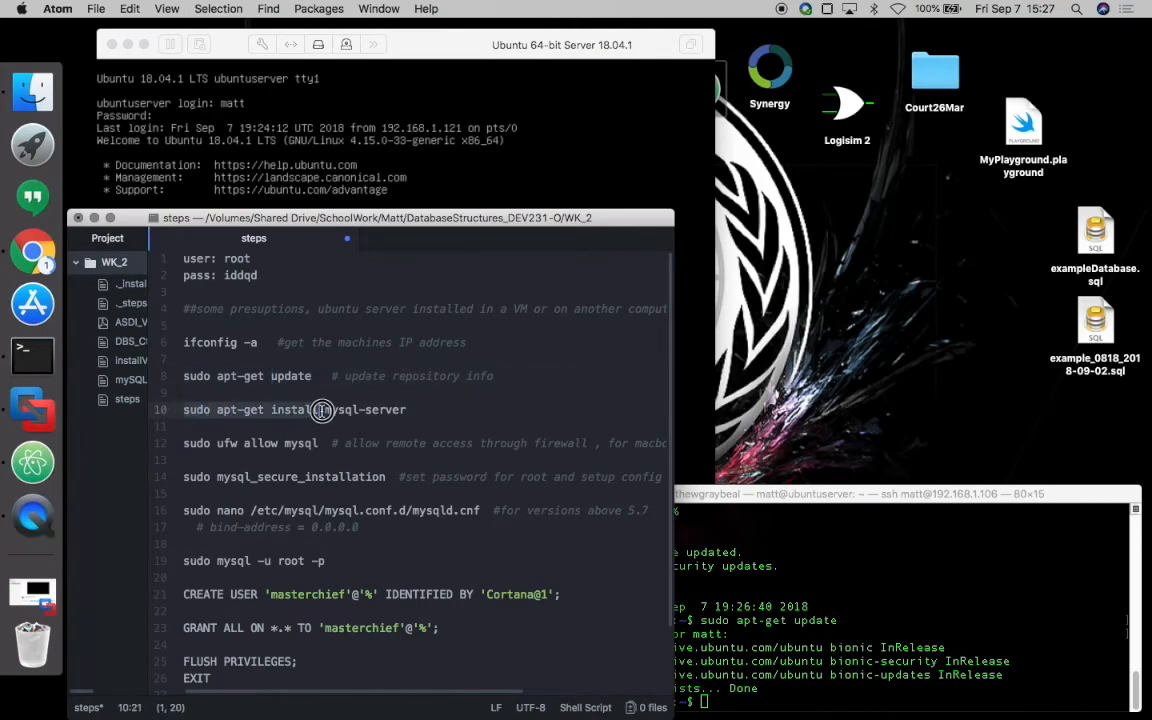
right_click(380, 408)
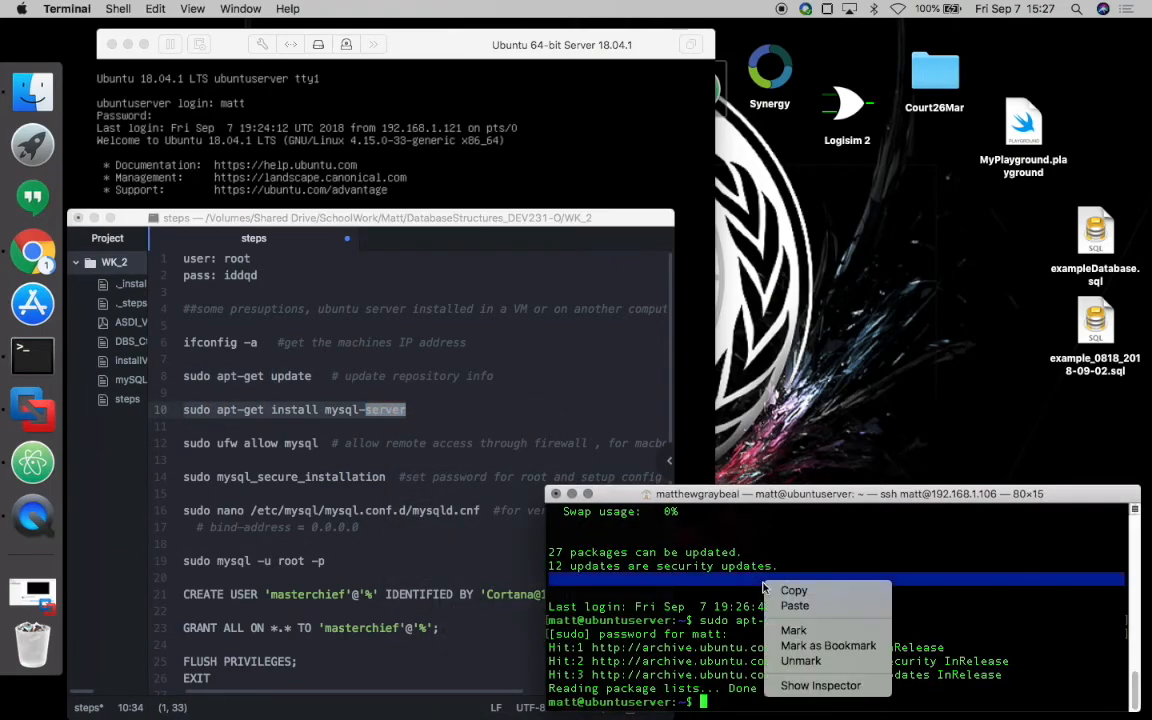
mouse_move(796, 606)
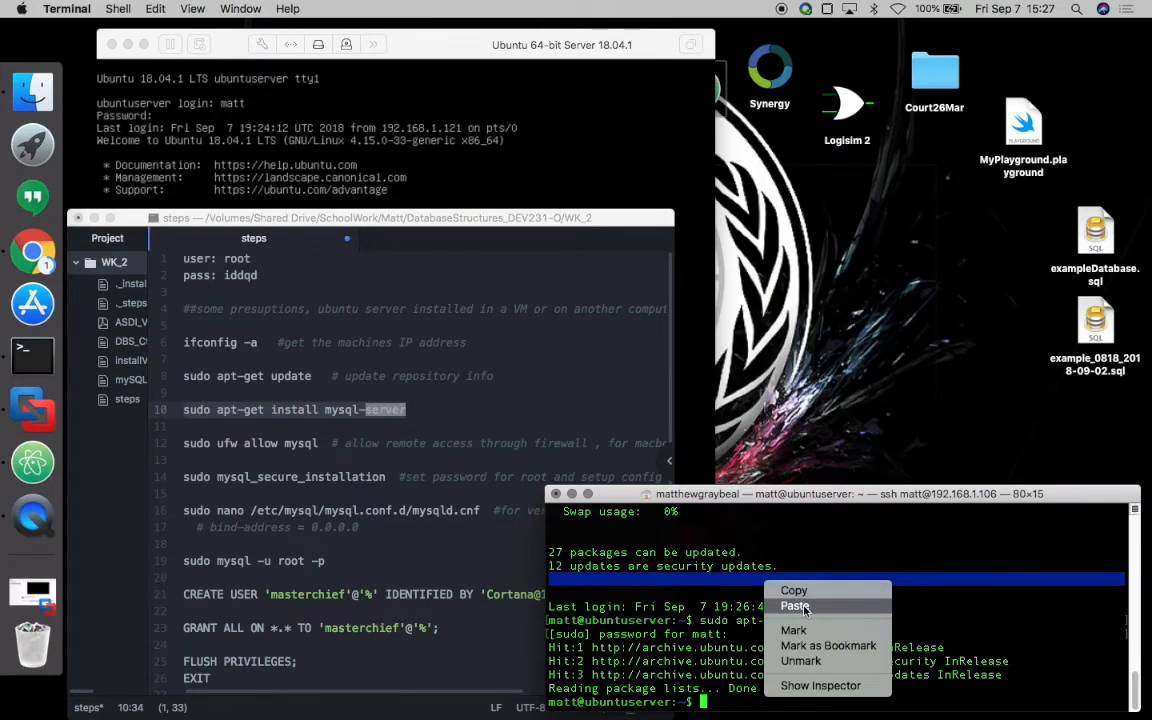
left_click(794, 606)
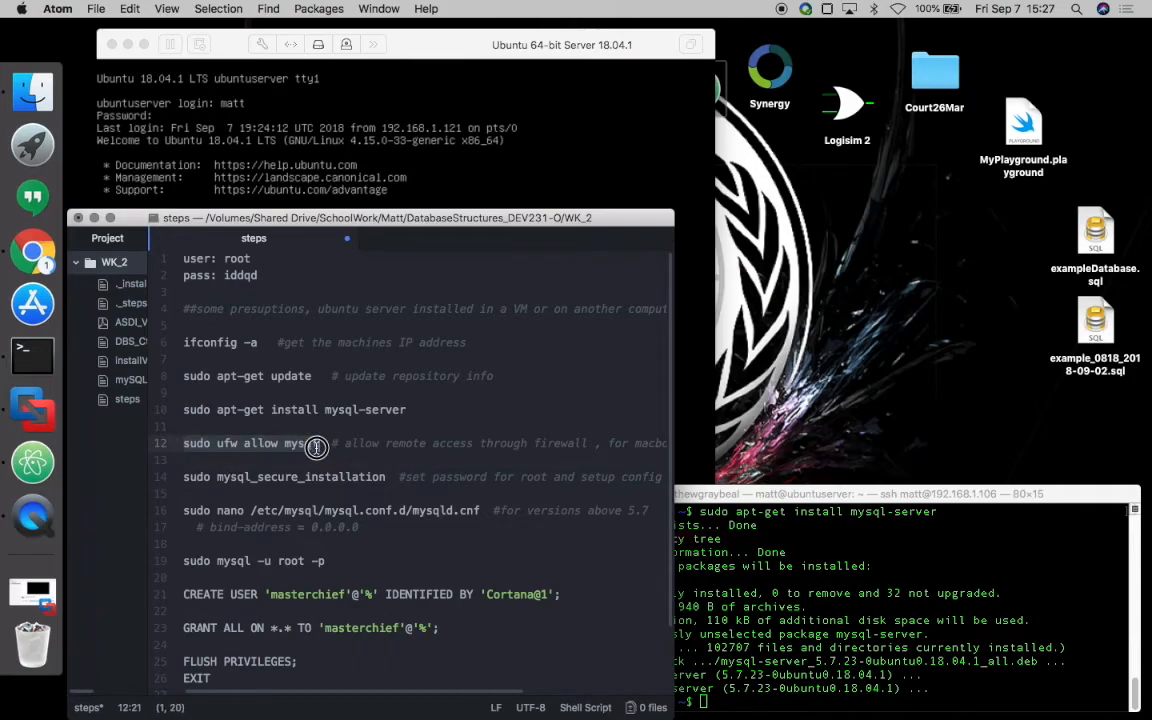
right_click(300, 444)
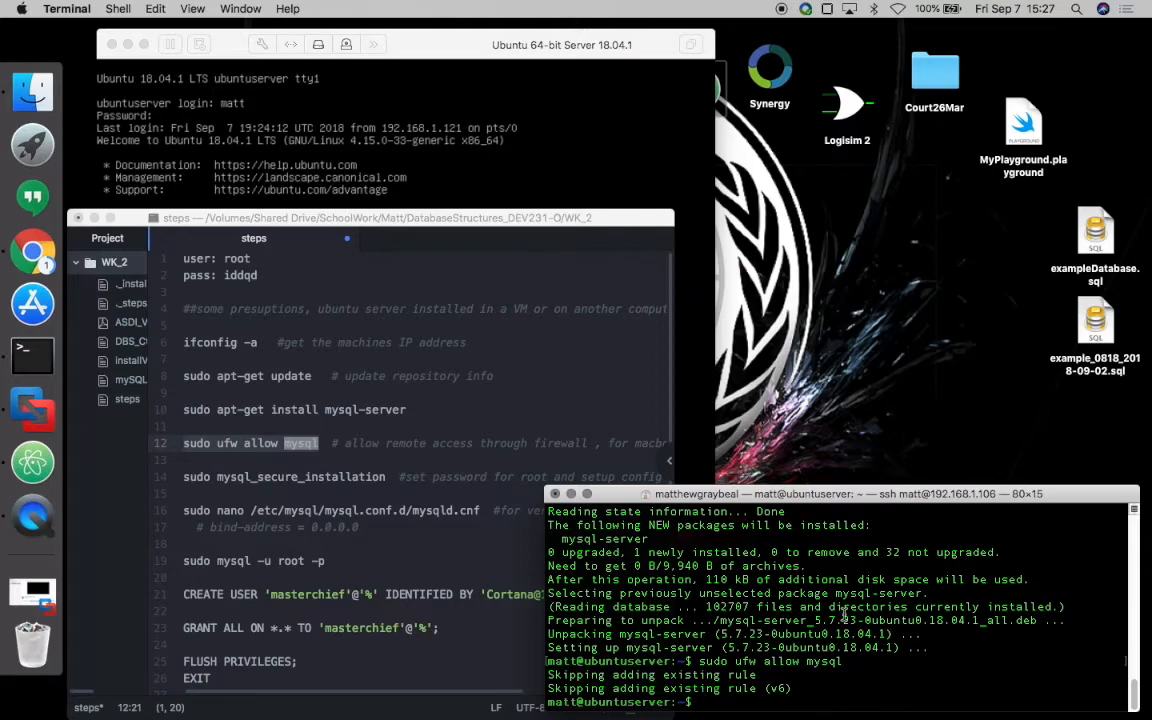
mouse_move(596, 548)
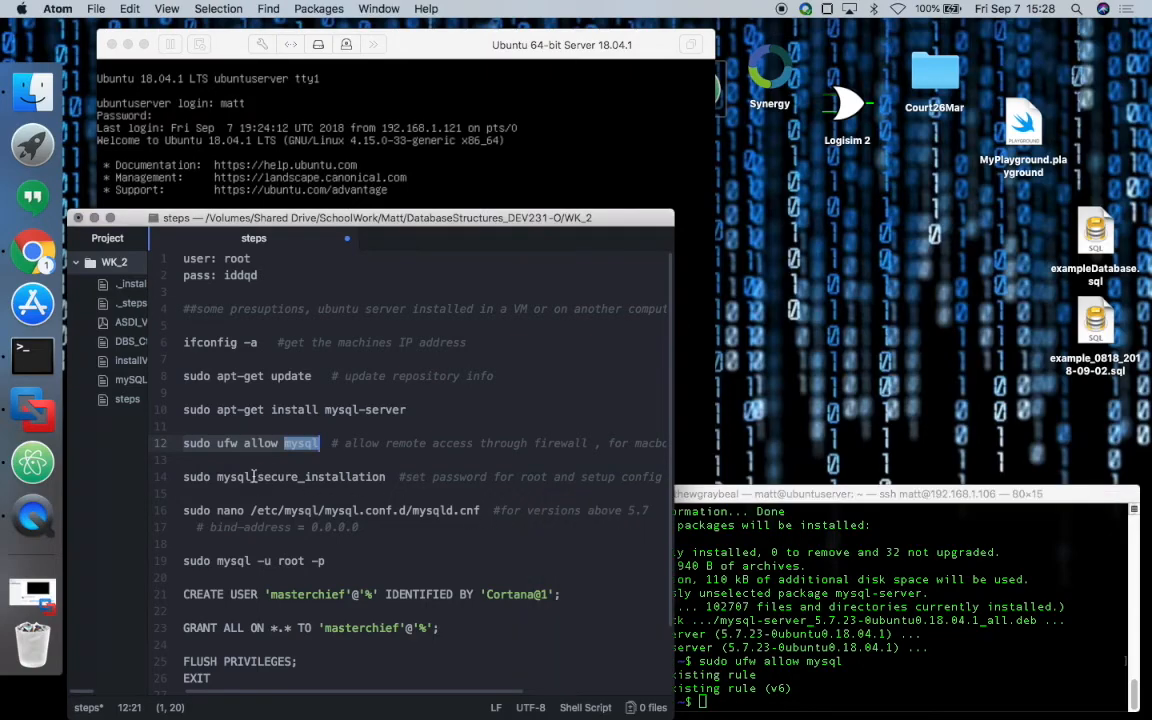
Run sudo mysql_secure_installation, declining the password plugin and answering y to the remaining prompts.
left_click(388, 476)
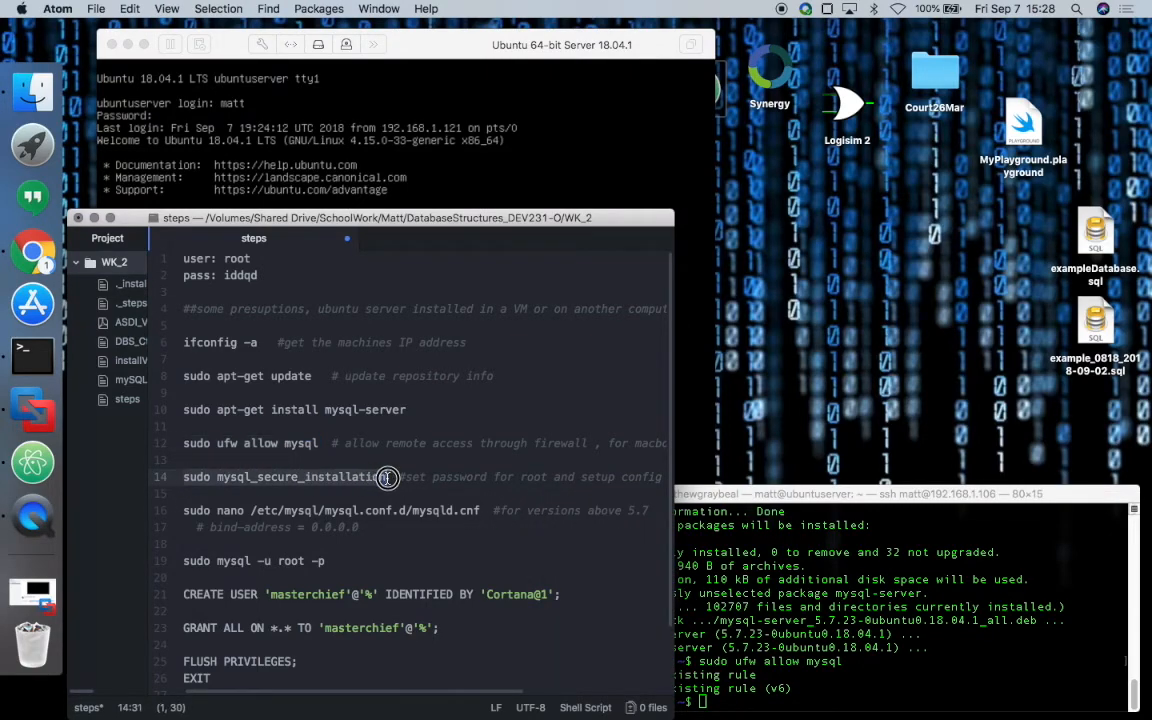
right_click(388, 476)
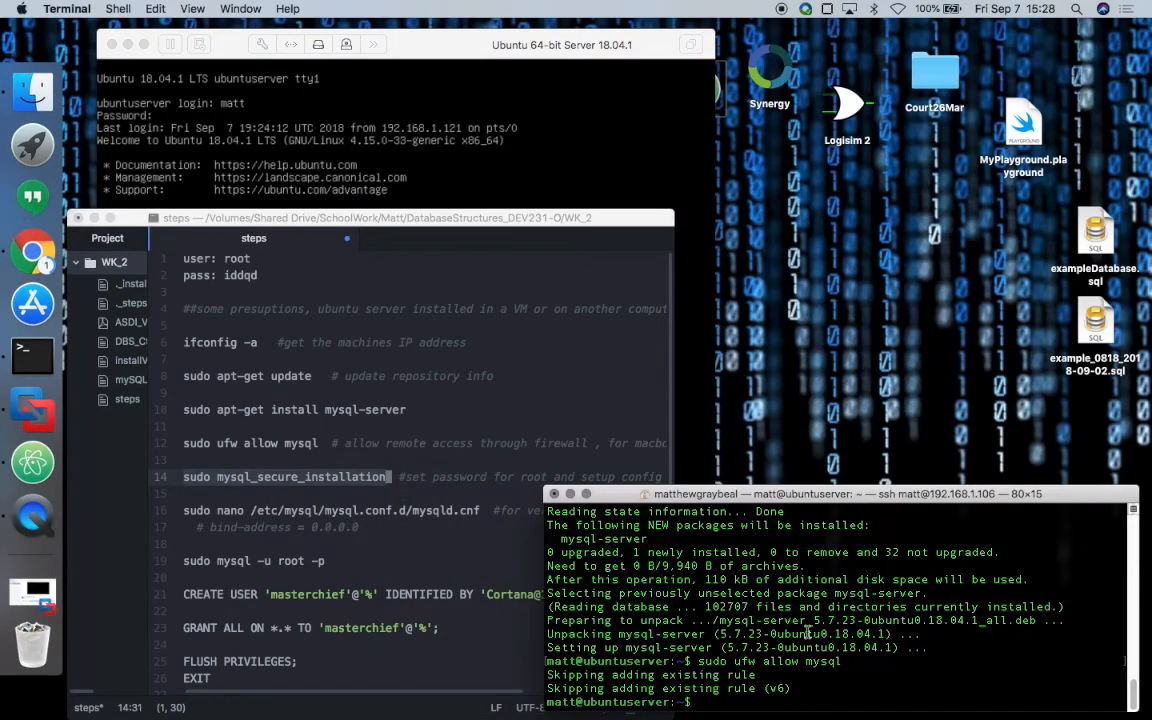
type("sudo mysql_secure_installation")
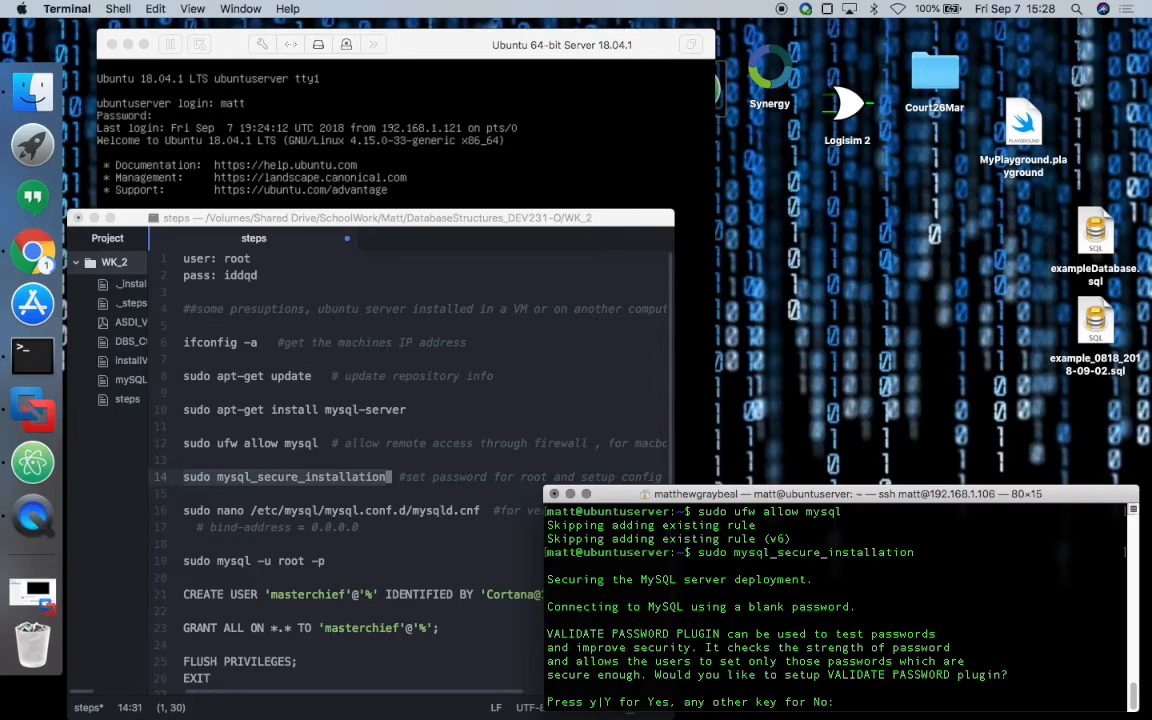
type("n")
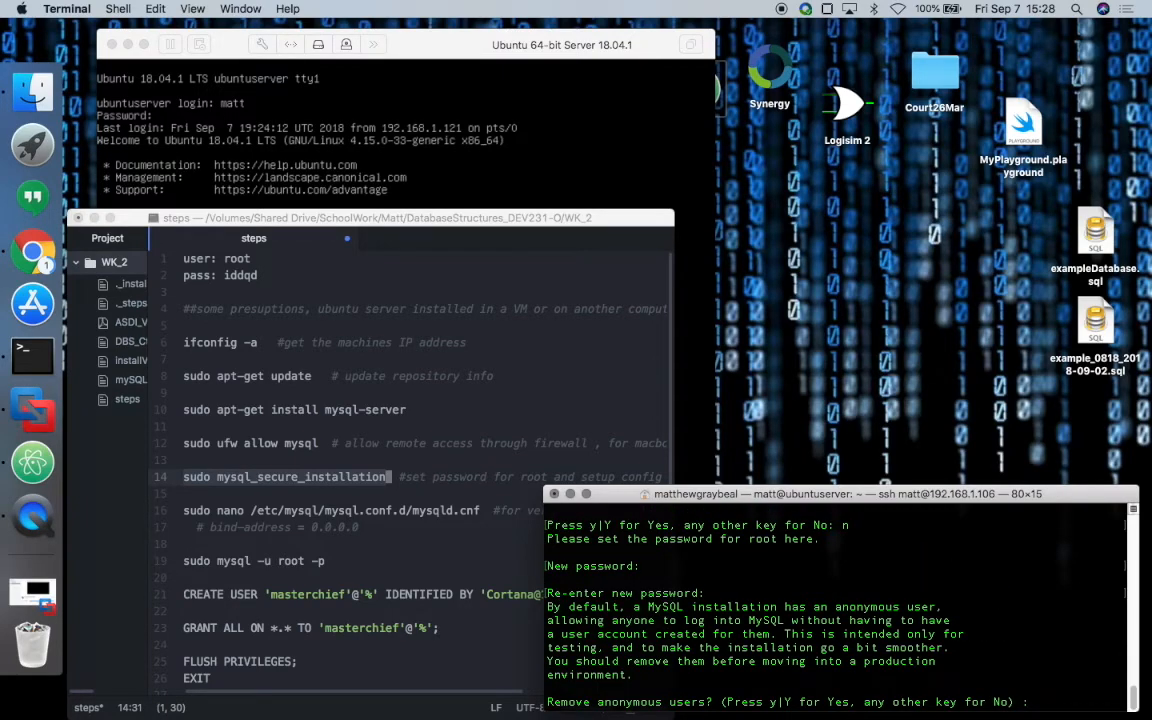
type("y")
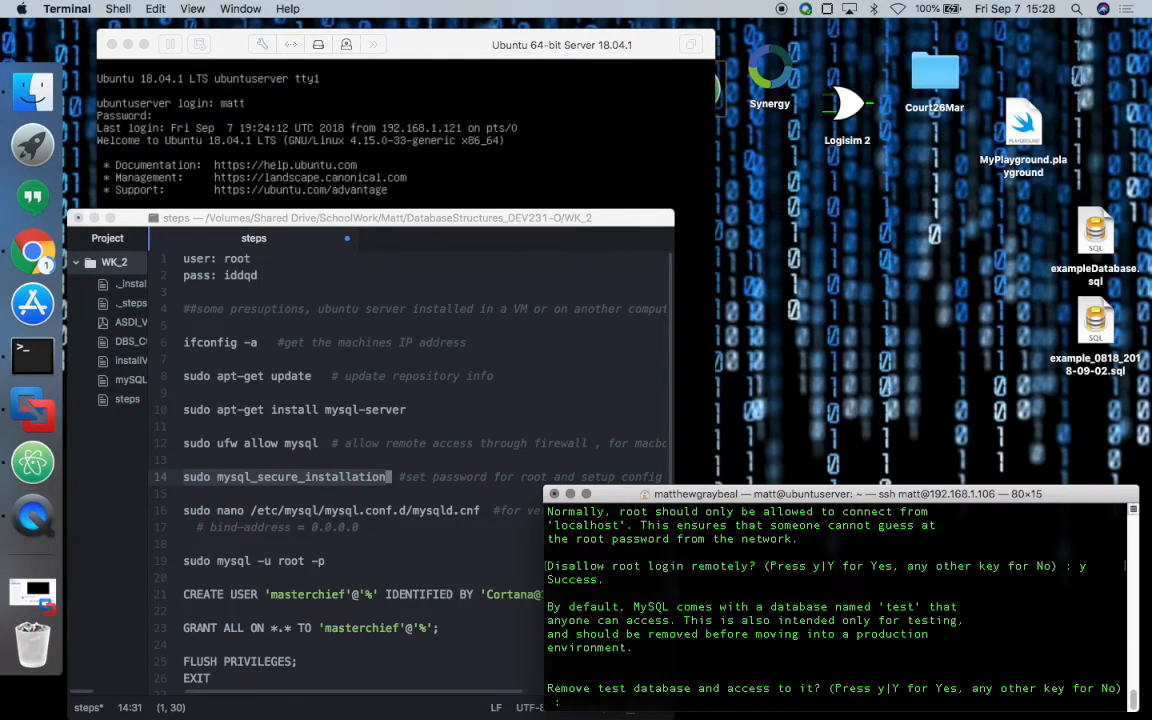
type("y")
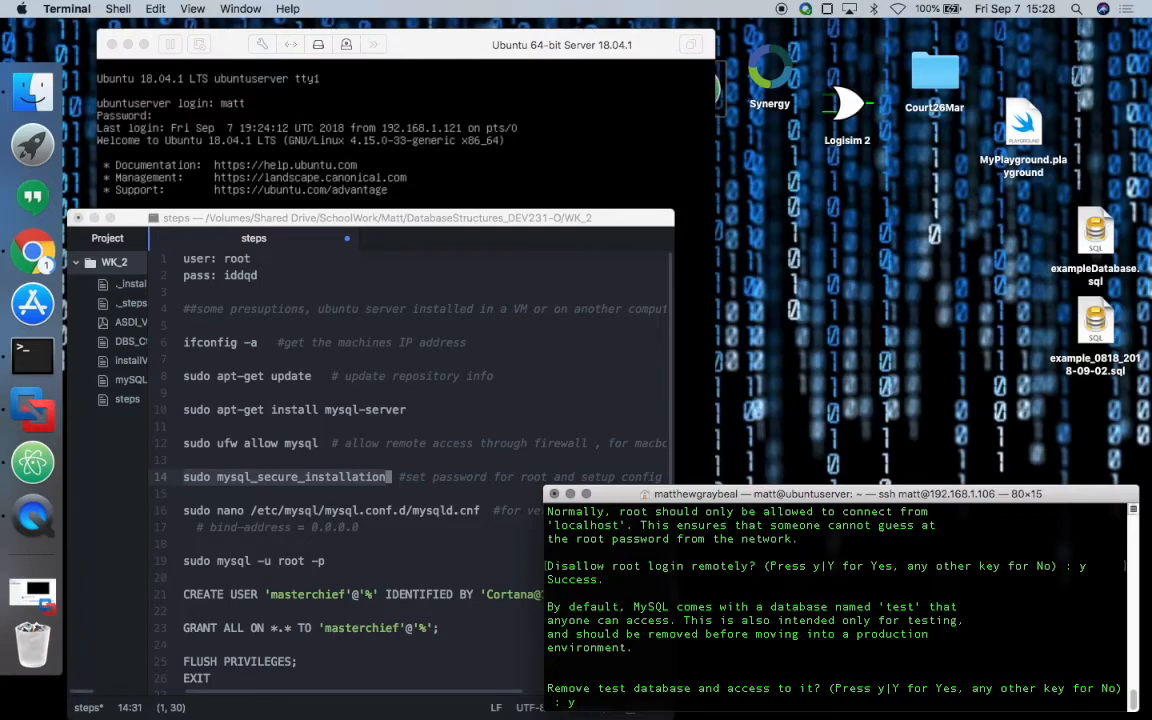
type("y")
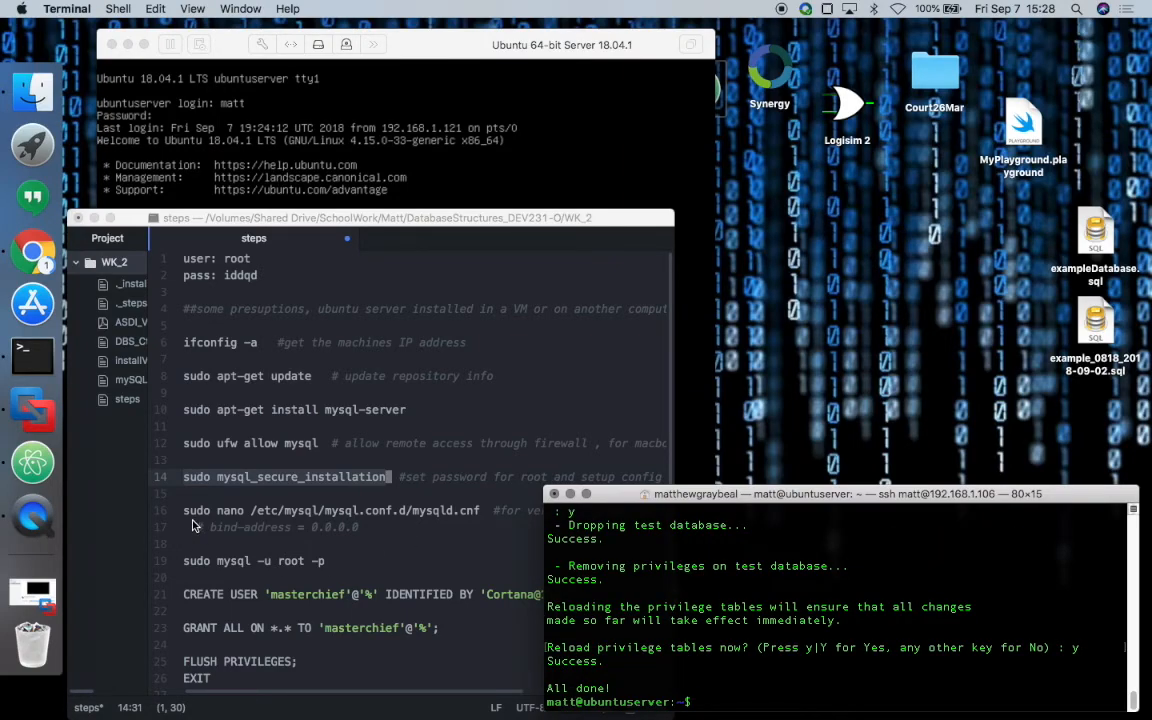
View /etc/mysql/mysql.conf.d/mysqld.cnf in nano and scroll through it.
left_click(370, 494)
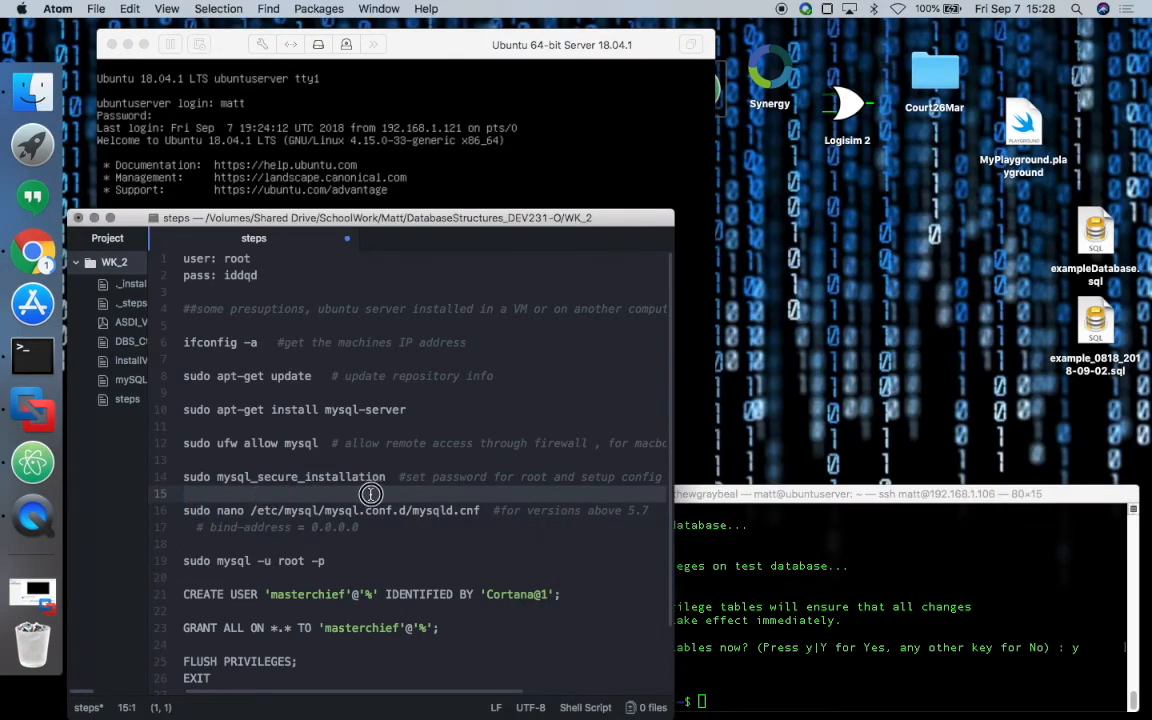
right_click(464, 510)
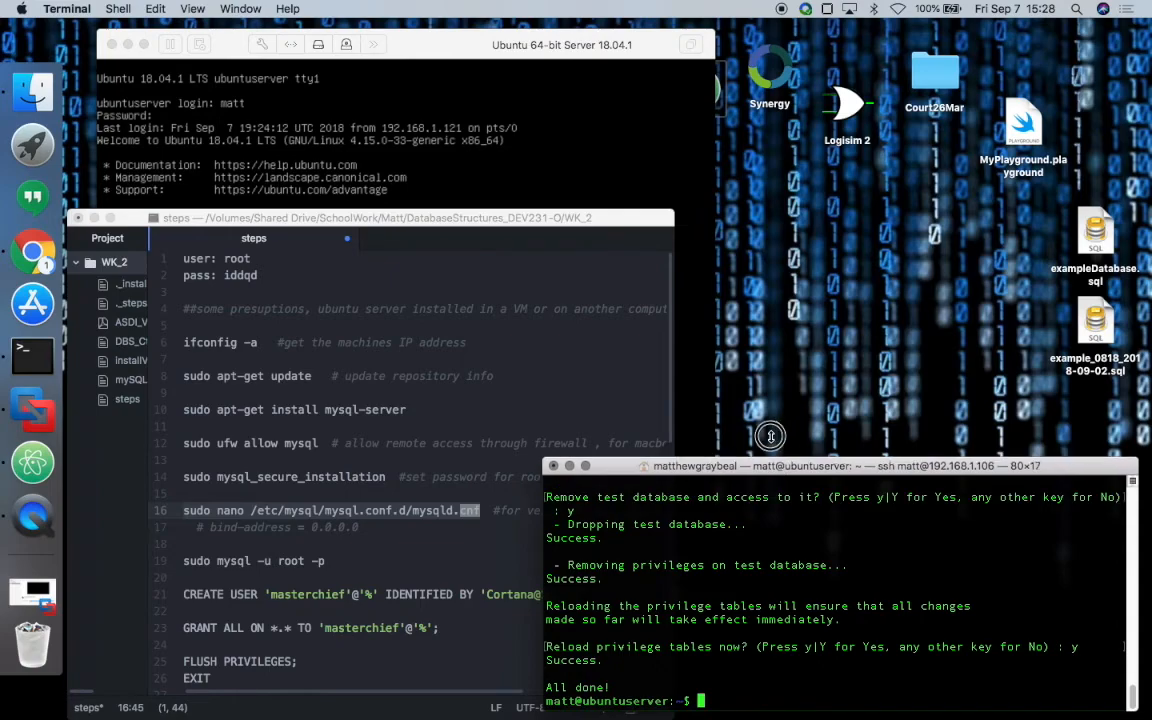
right_click(810, 618)
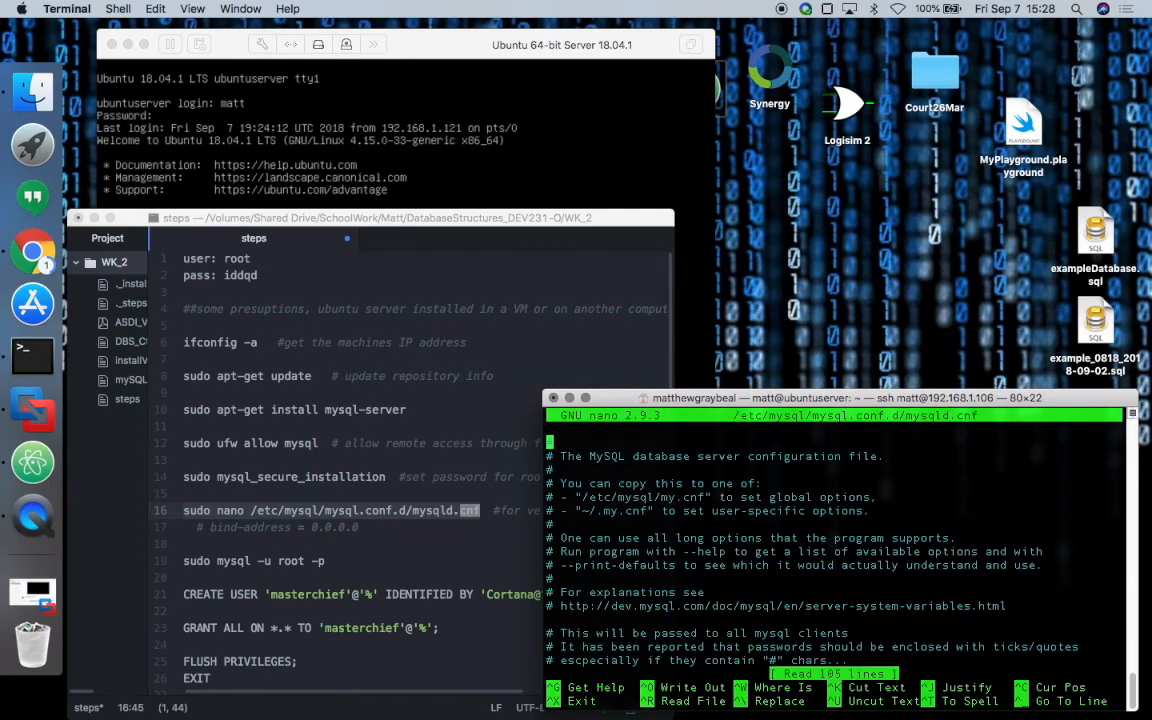
scroll("down", 3)
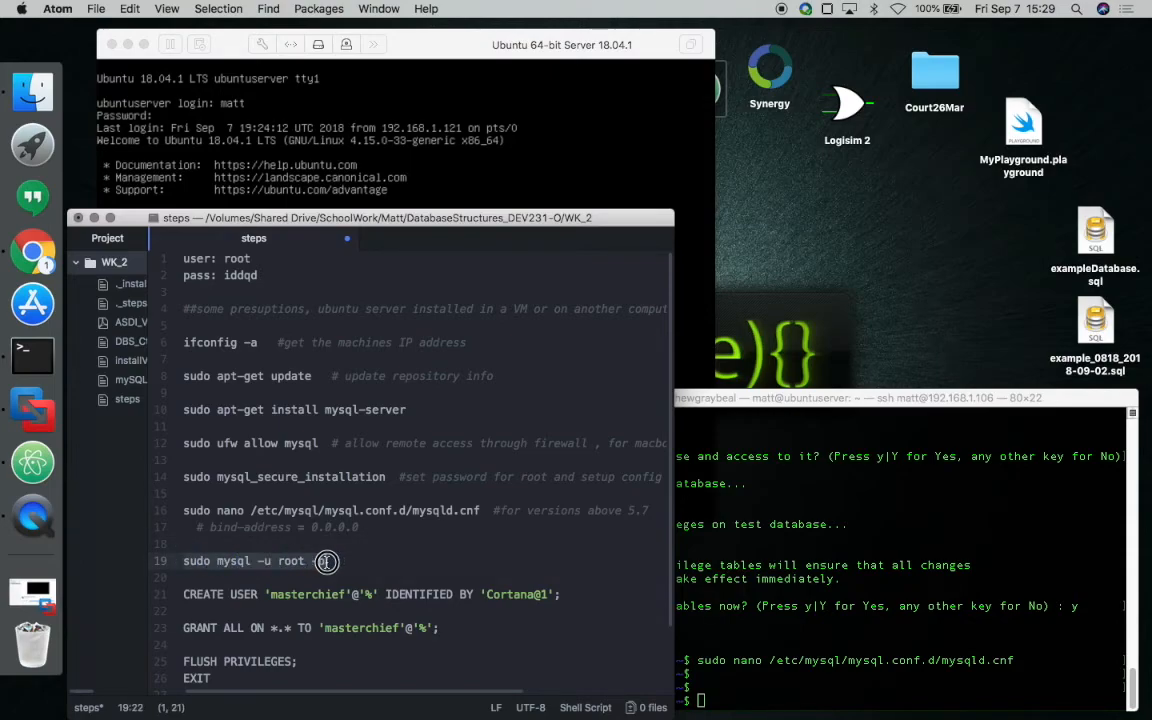
Enter the MySQL monitor as root with sudo mysql -u root -p.
type("-u root -p")
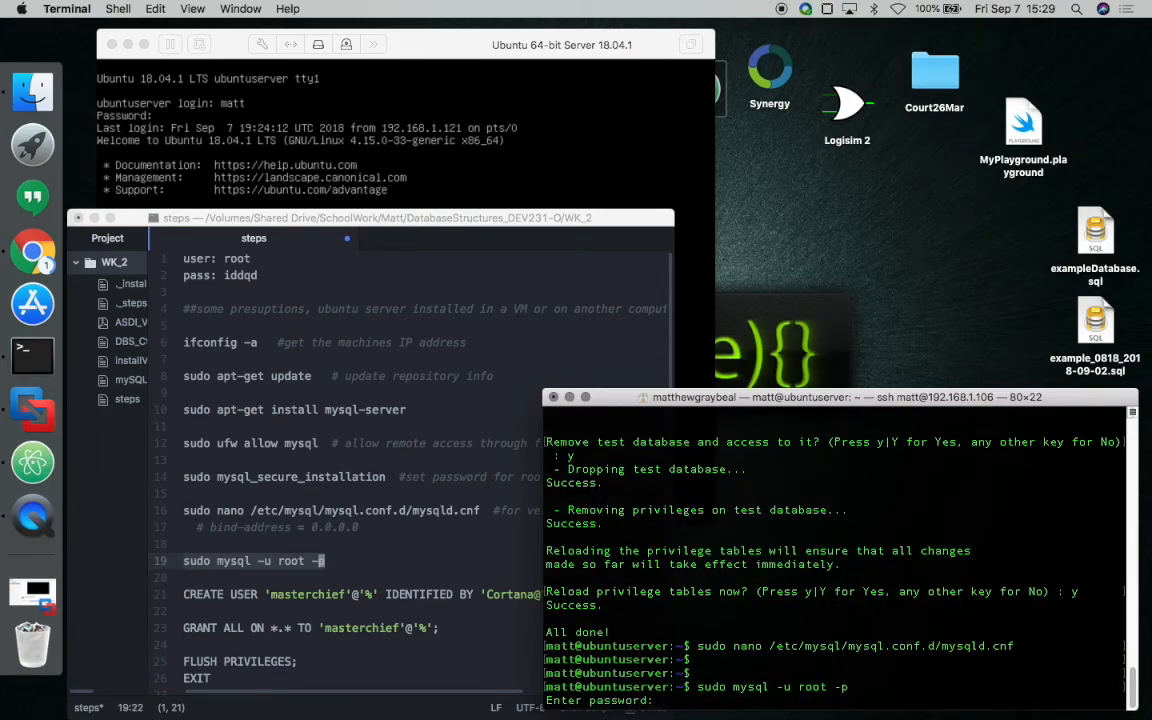
key("Return")
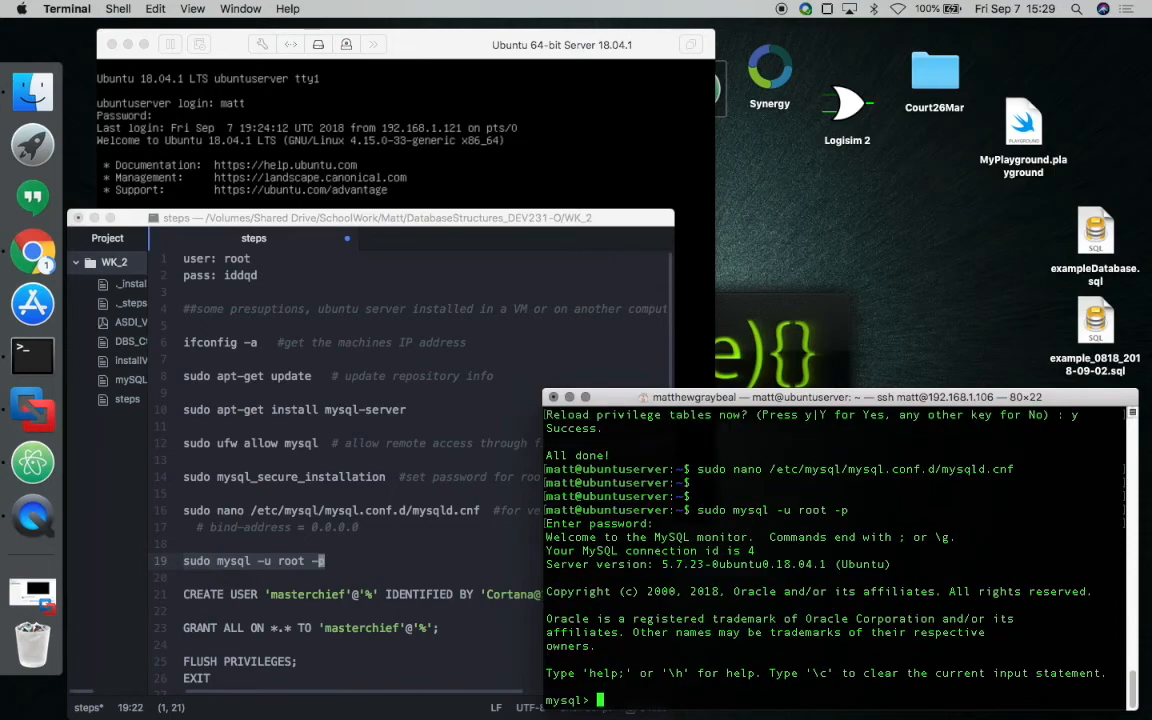
mouse_move(216, 598)
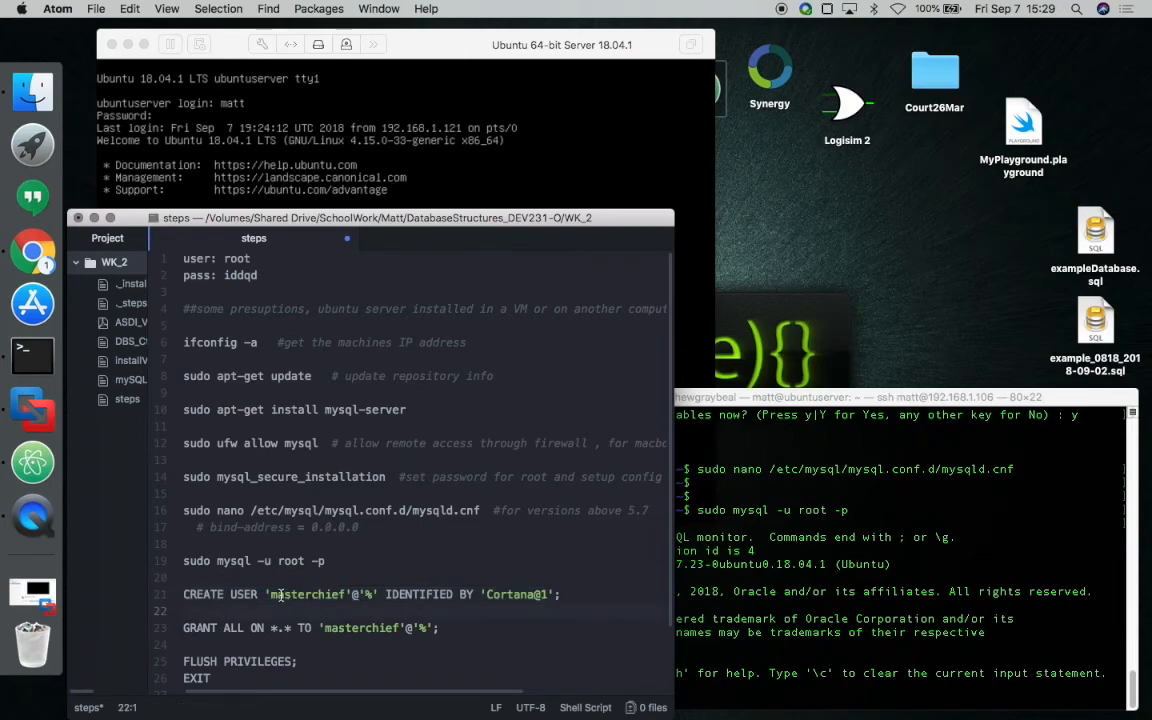
double_click(304, 594)
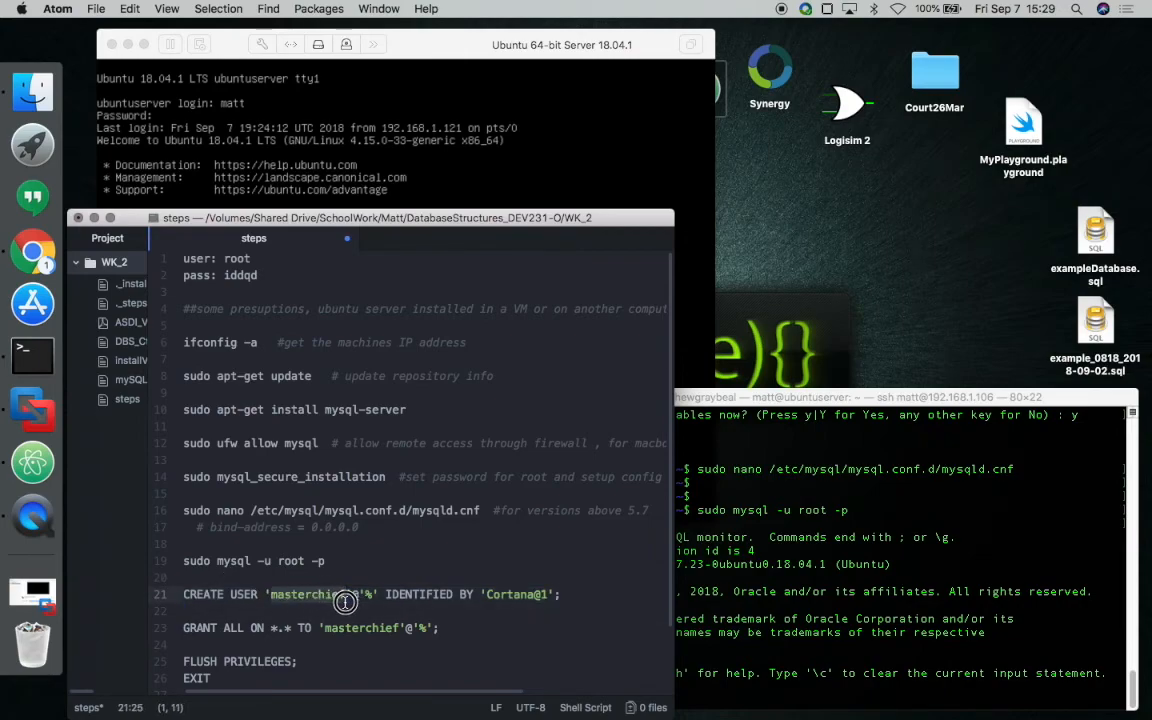
double_click(308, 594)
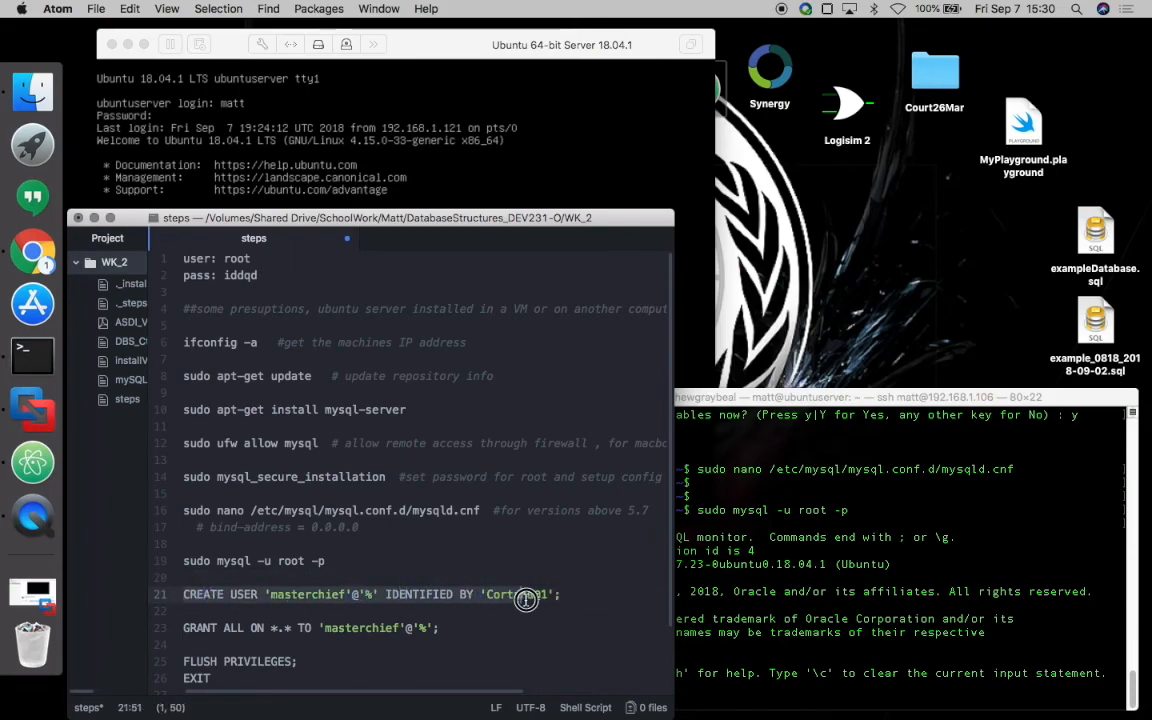
right_click(524, 596)
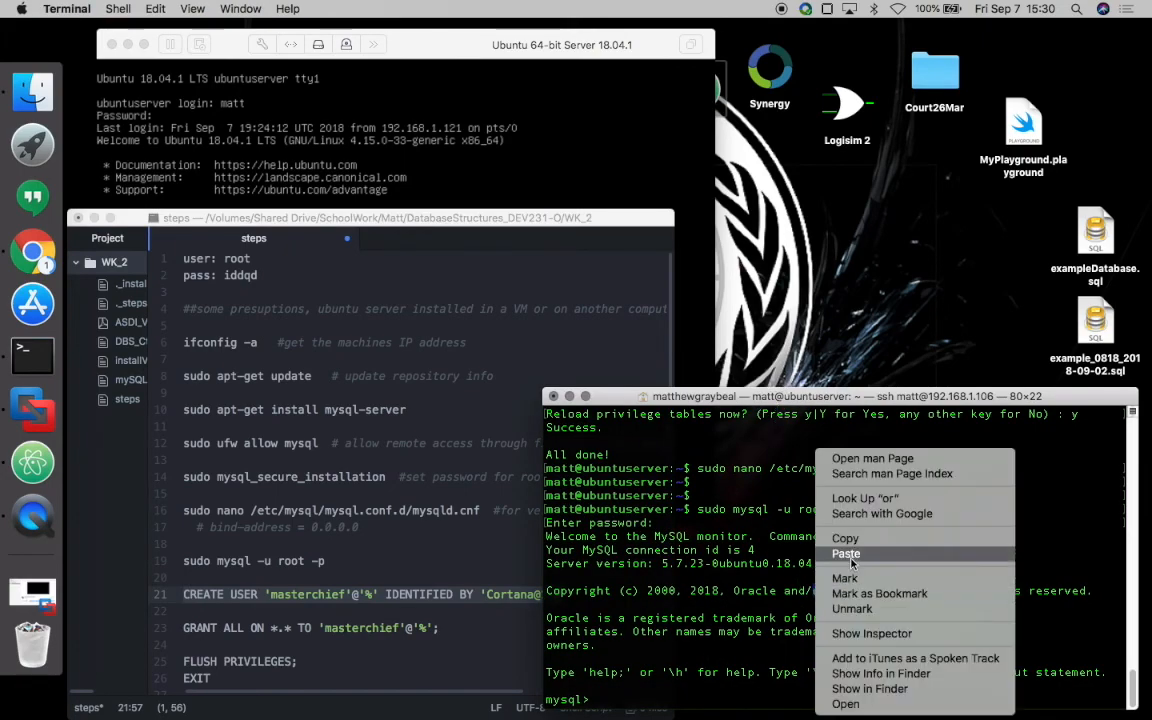
left_click(846, 552)
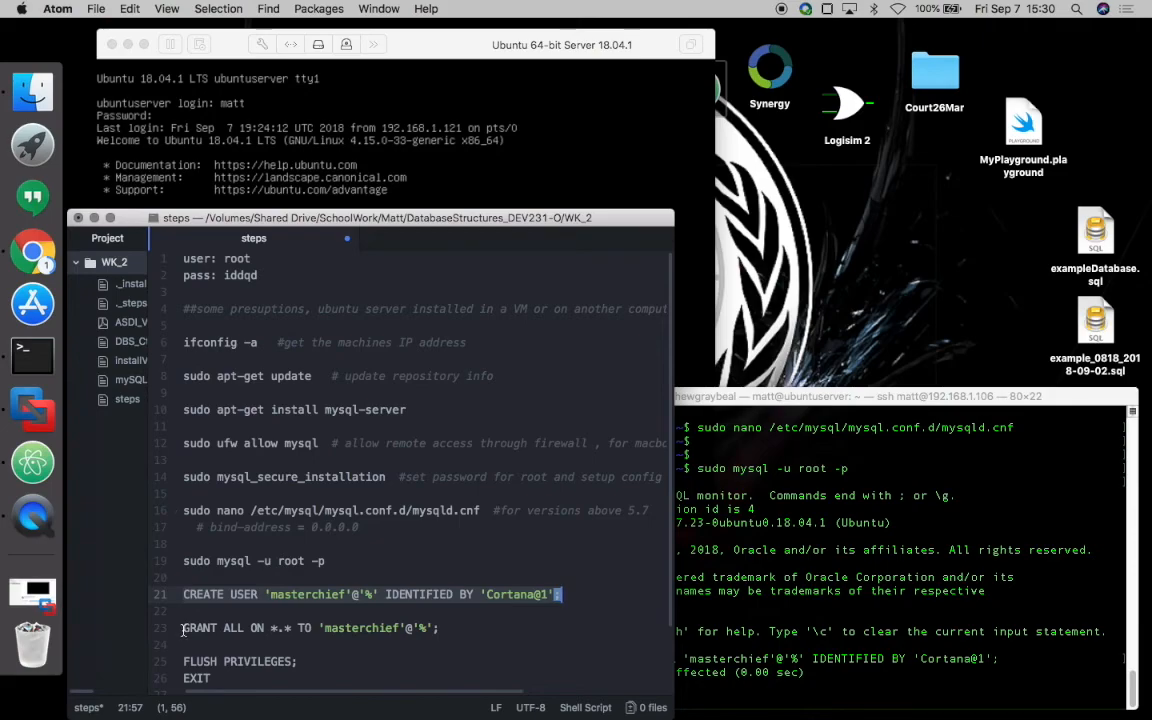
Run GRANT ALL ON *.* TO masterchief@'%' followed by FLUSH PRIVILEGES.
left_click(432, 628)
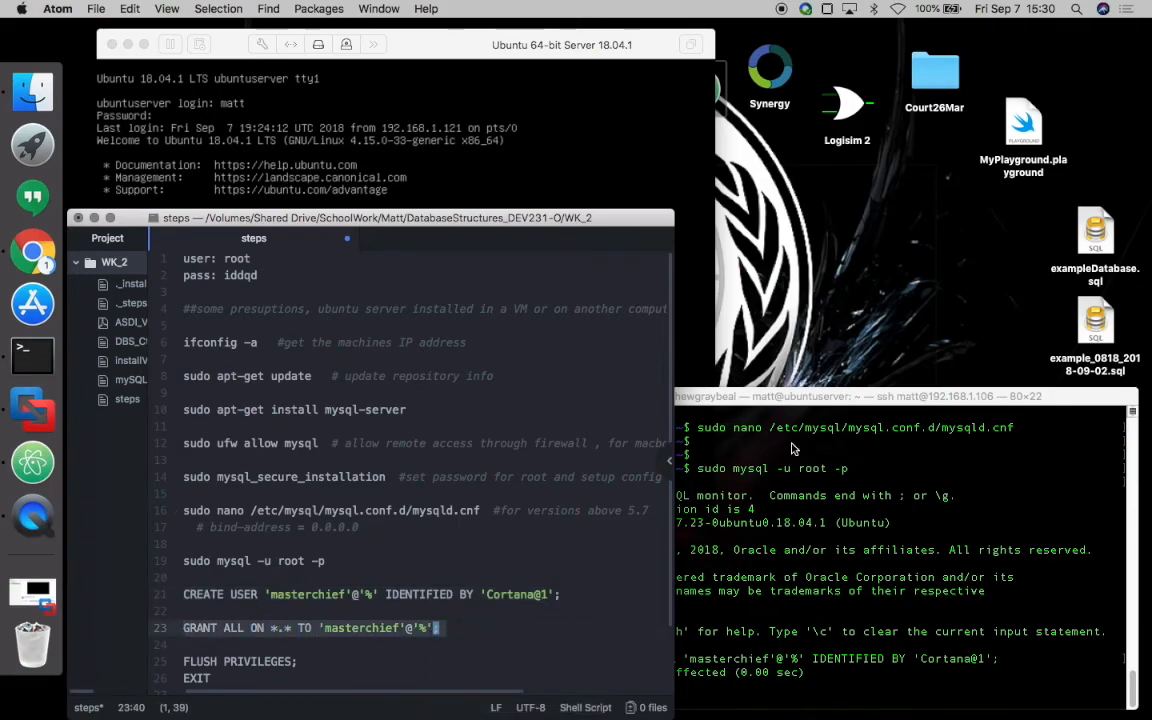
right_click(760, 688)
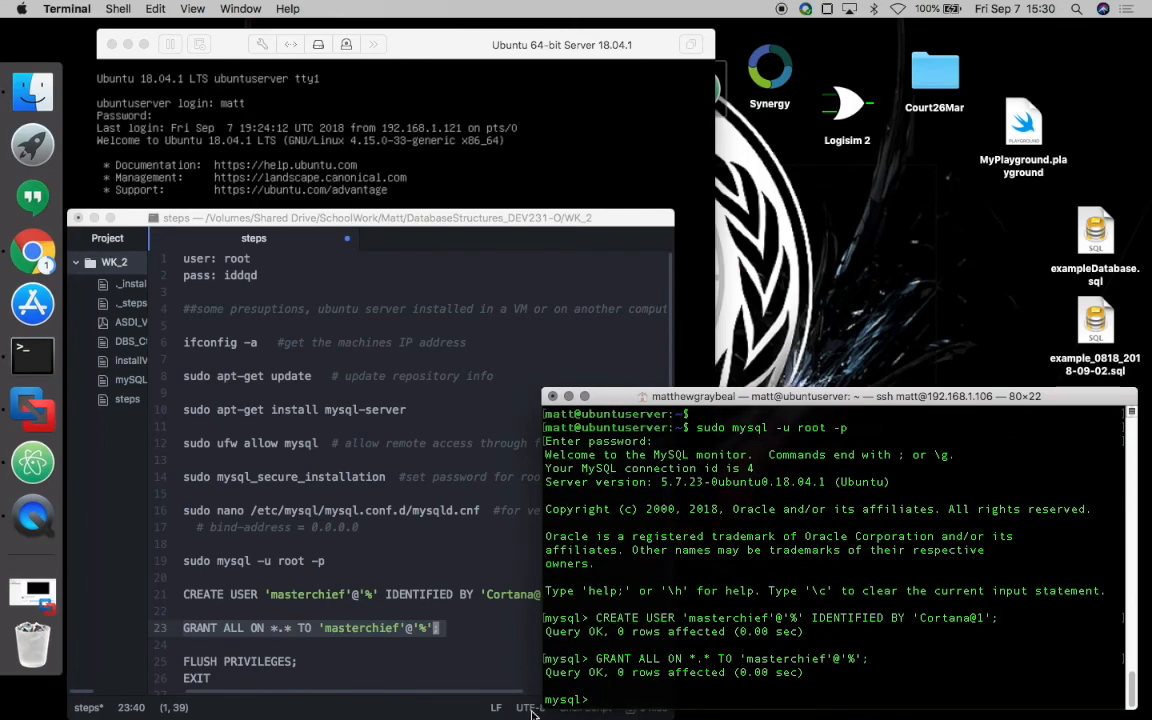
mouse_move(730, 672)
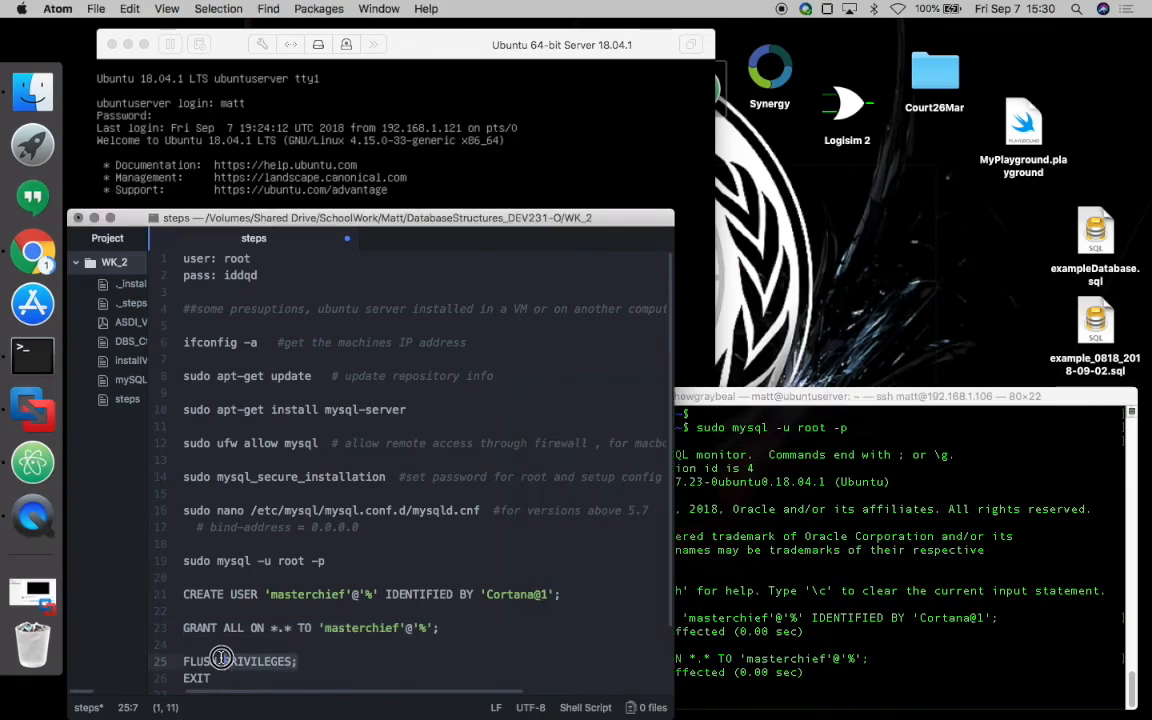
right_click(222, 660)
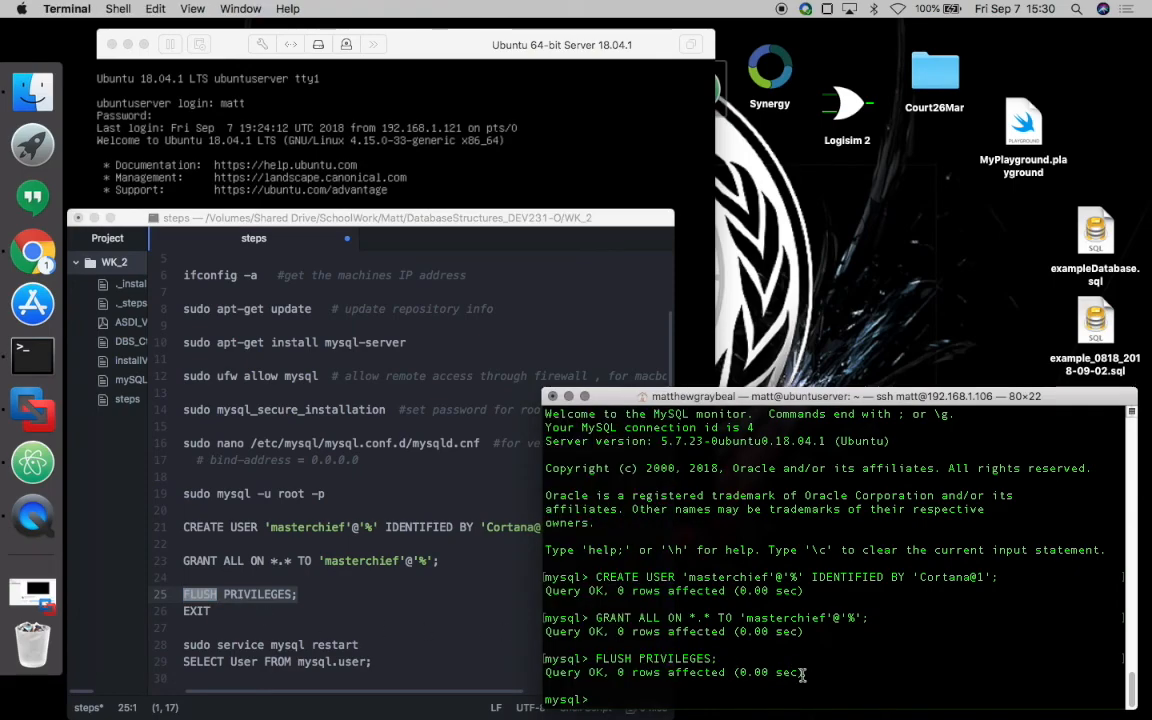
Exit the MySQL monitor and enter 'sudo service mysql restart' at the shell.
type("exit")
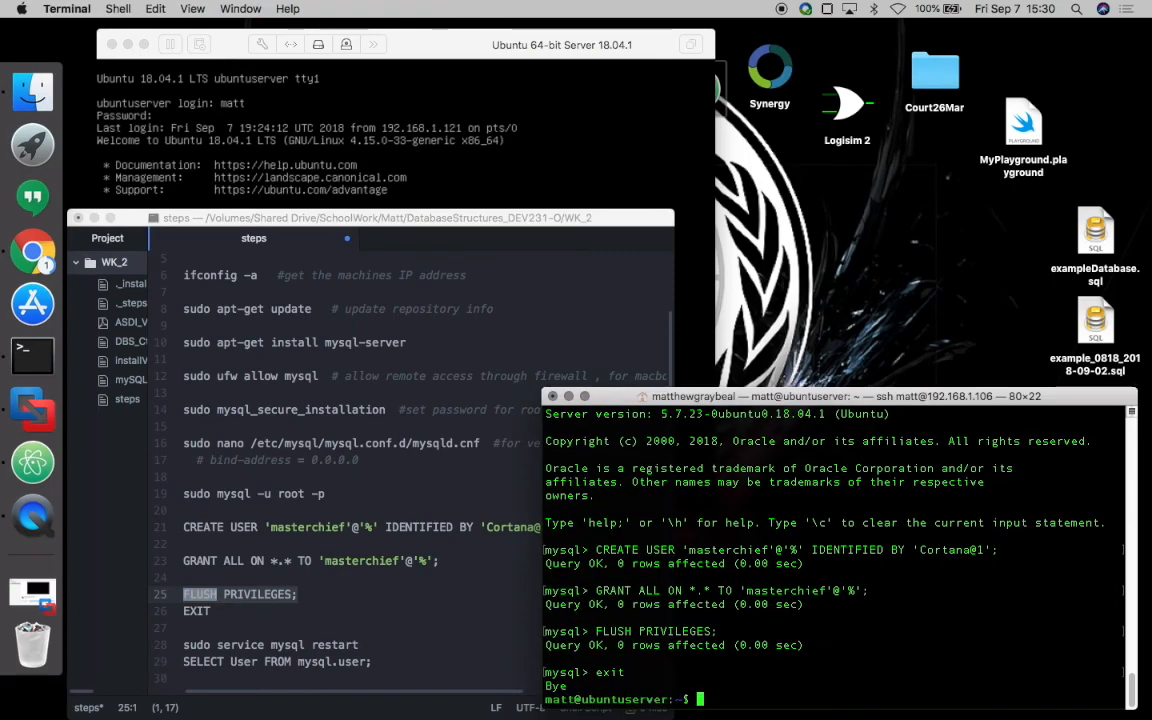
left_click(304, 644)
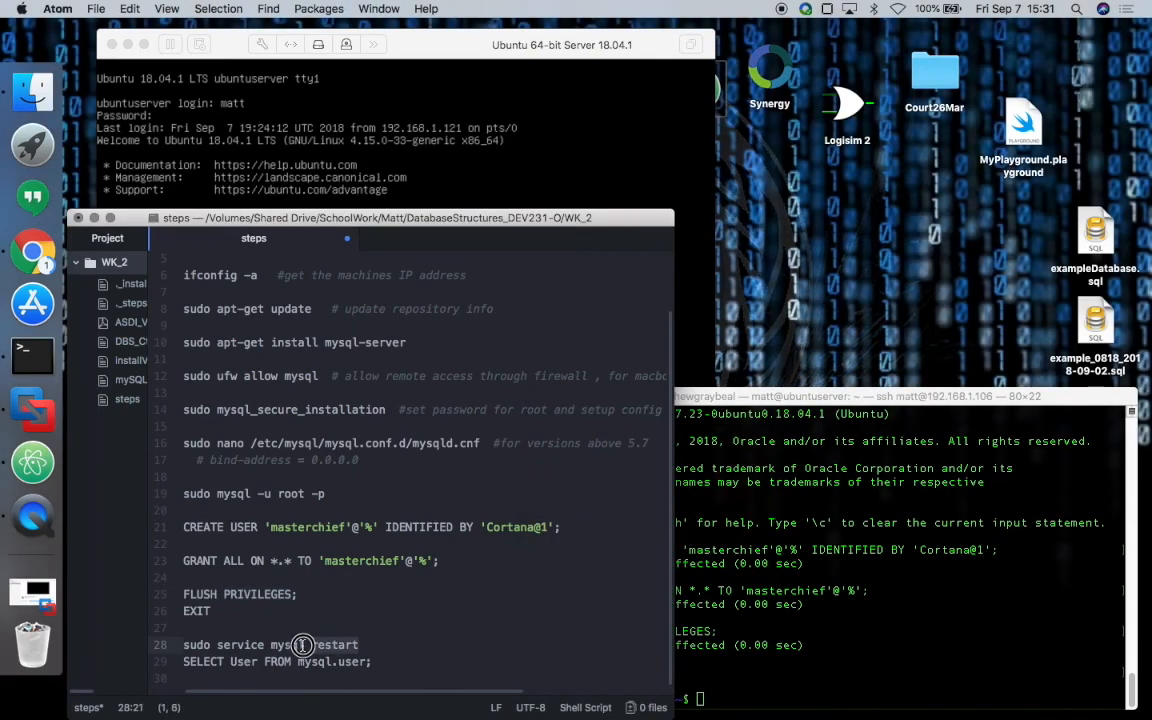
right_click(304, 644)
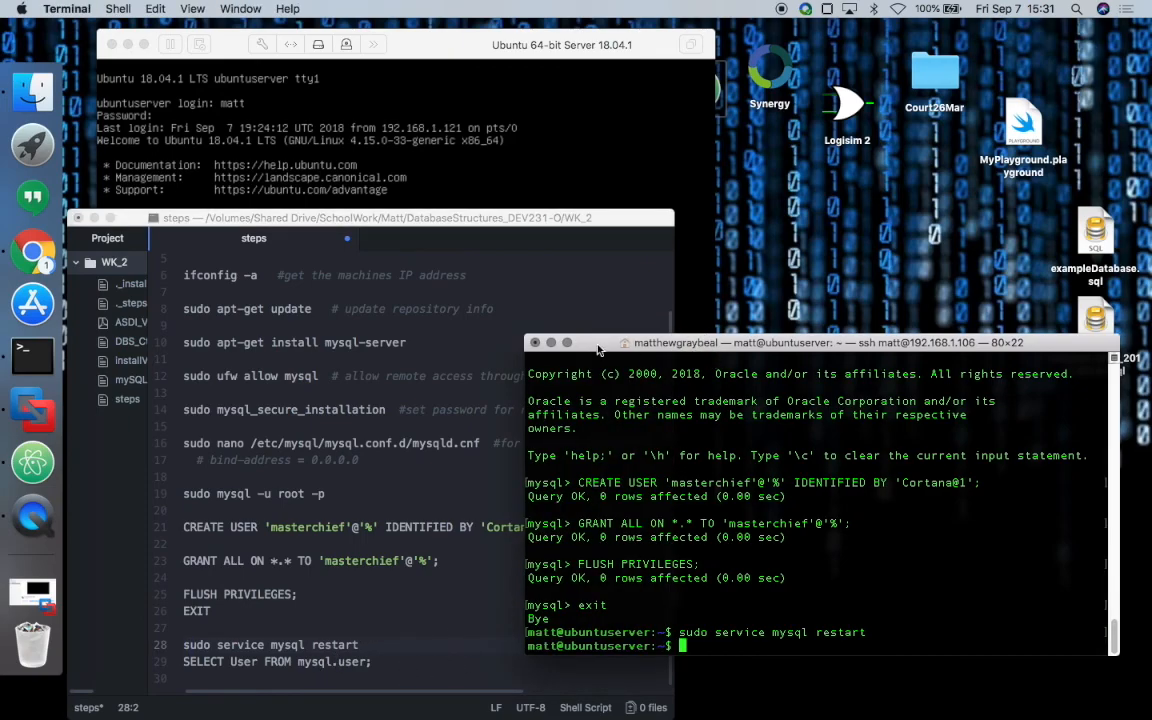
mouse_move(32, 144)
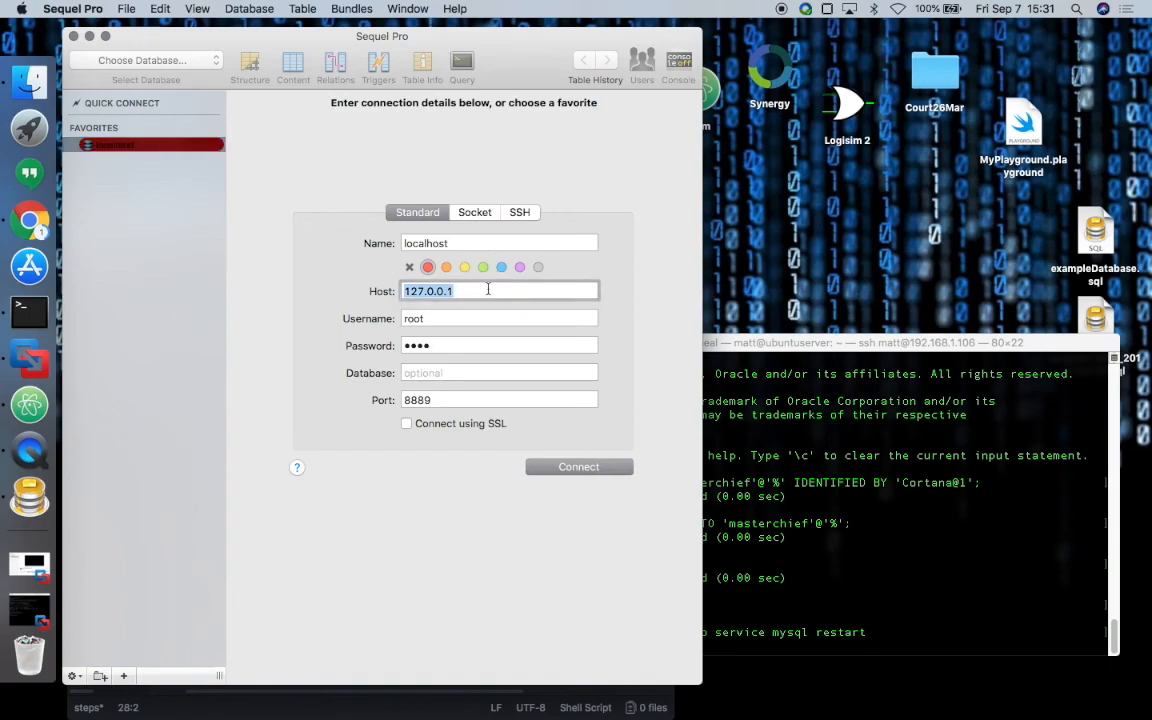
type("192.168.1.106")
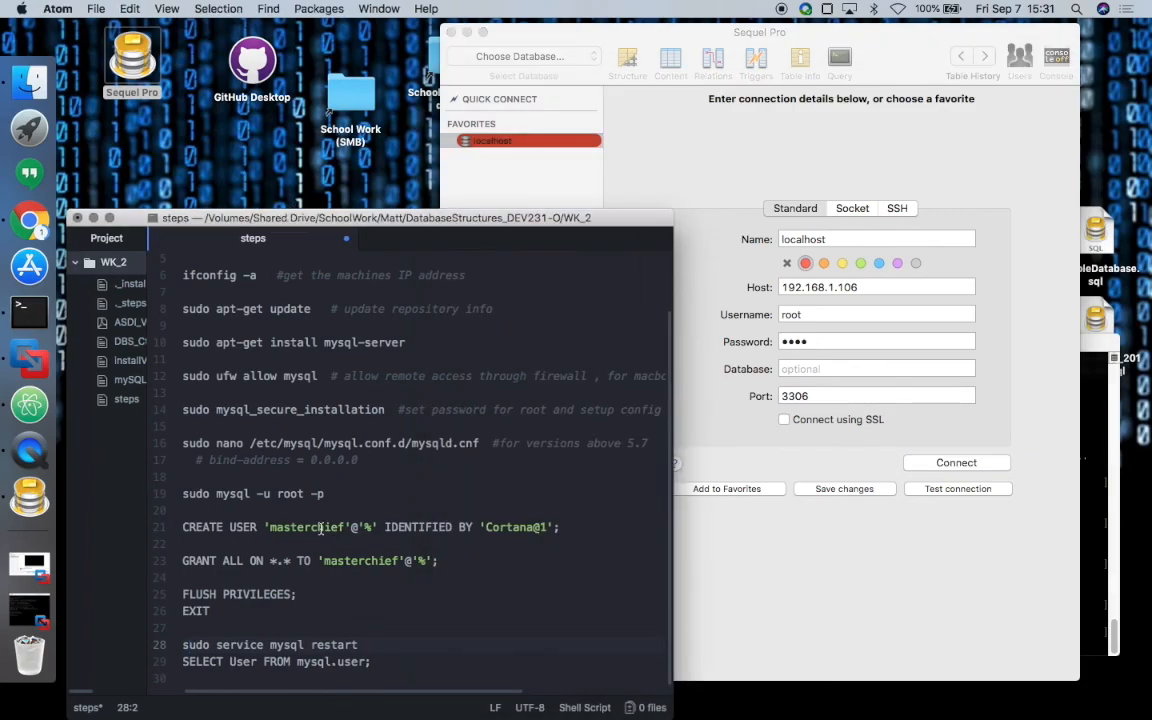
double_click(308, 528)
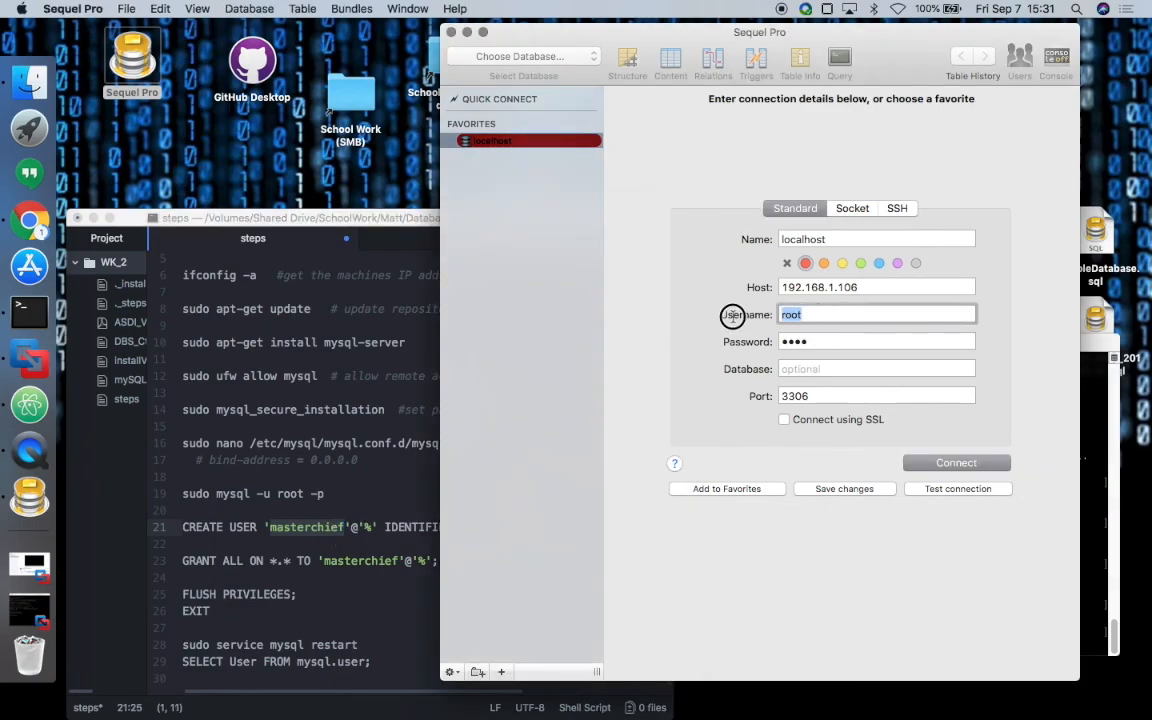
right_click(306, 528)
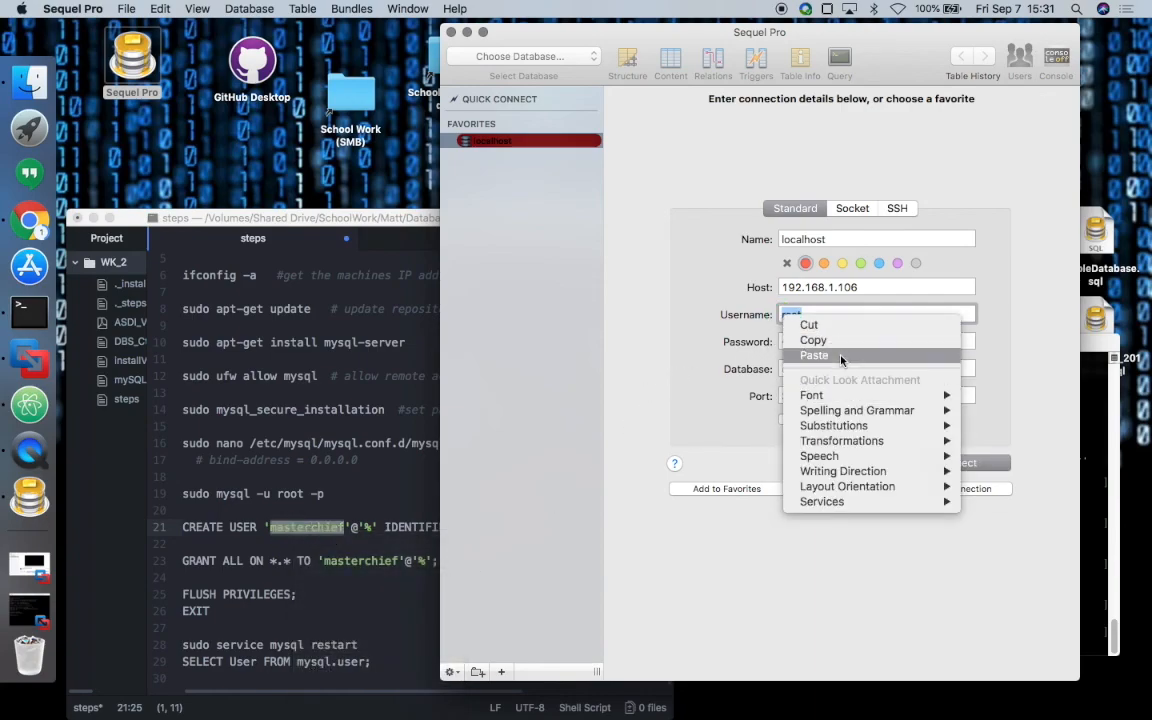
left_click(816, 356)
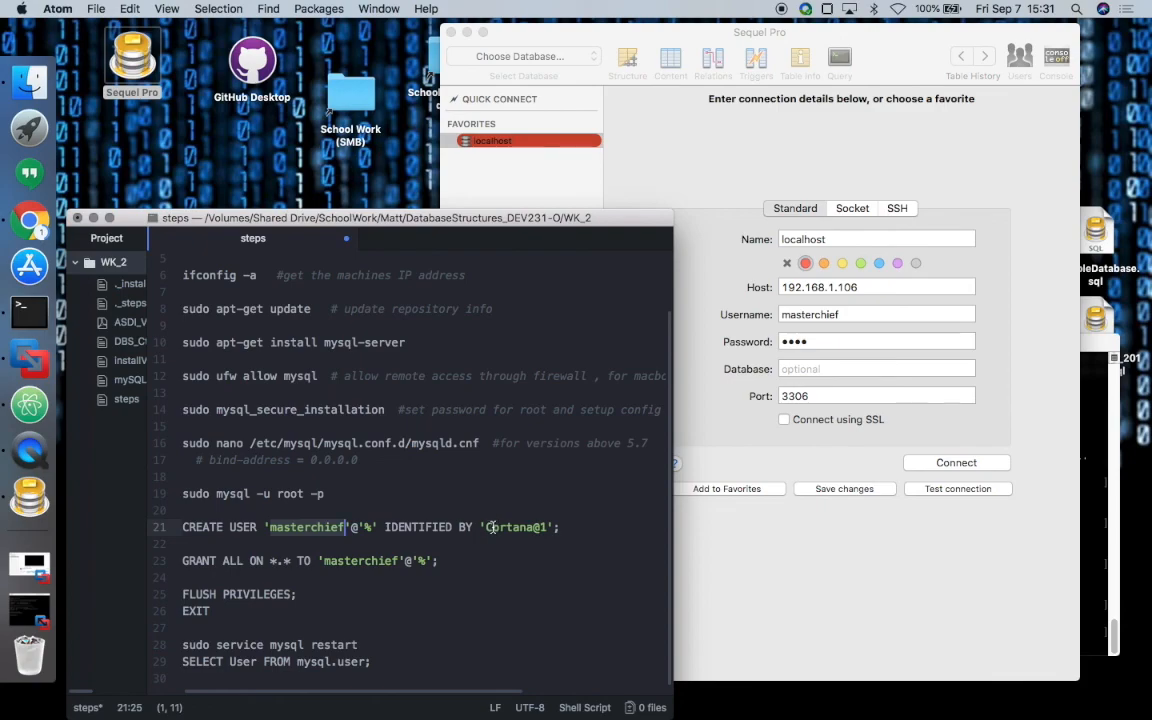
right_click(516, 528)
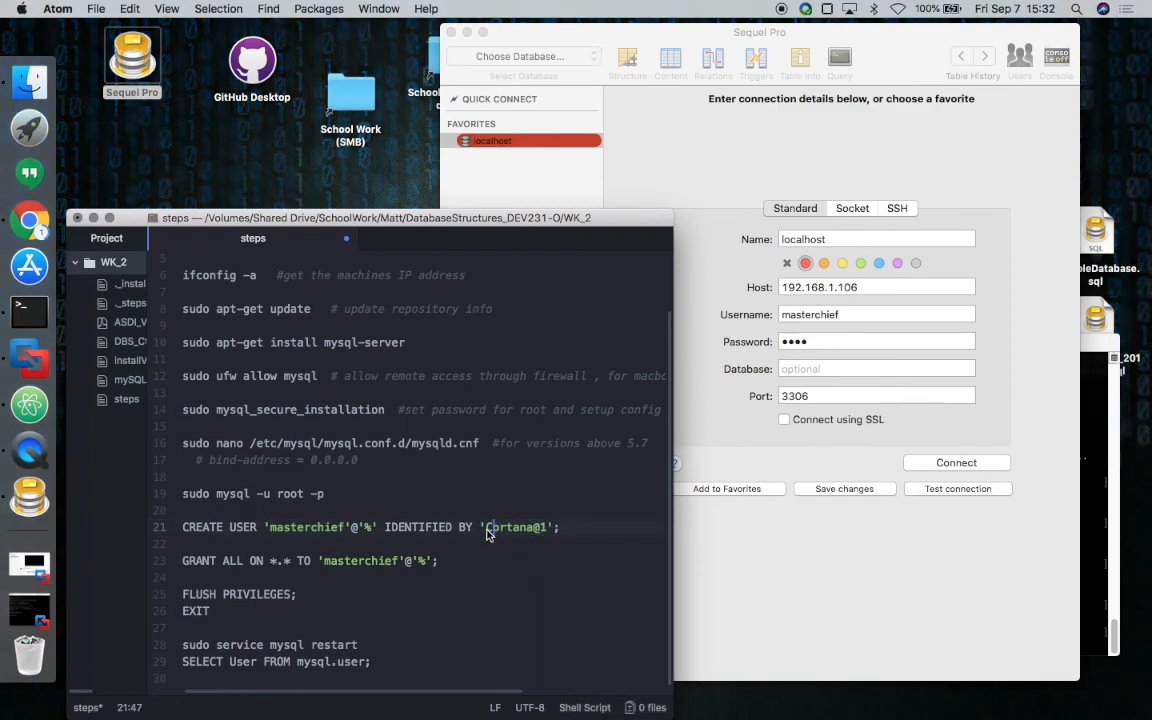
right_click(516, 528)
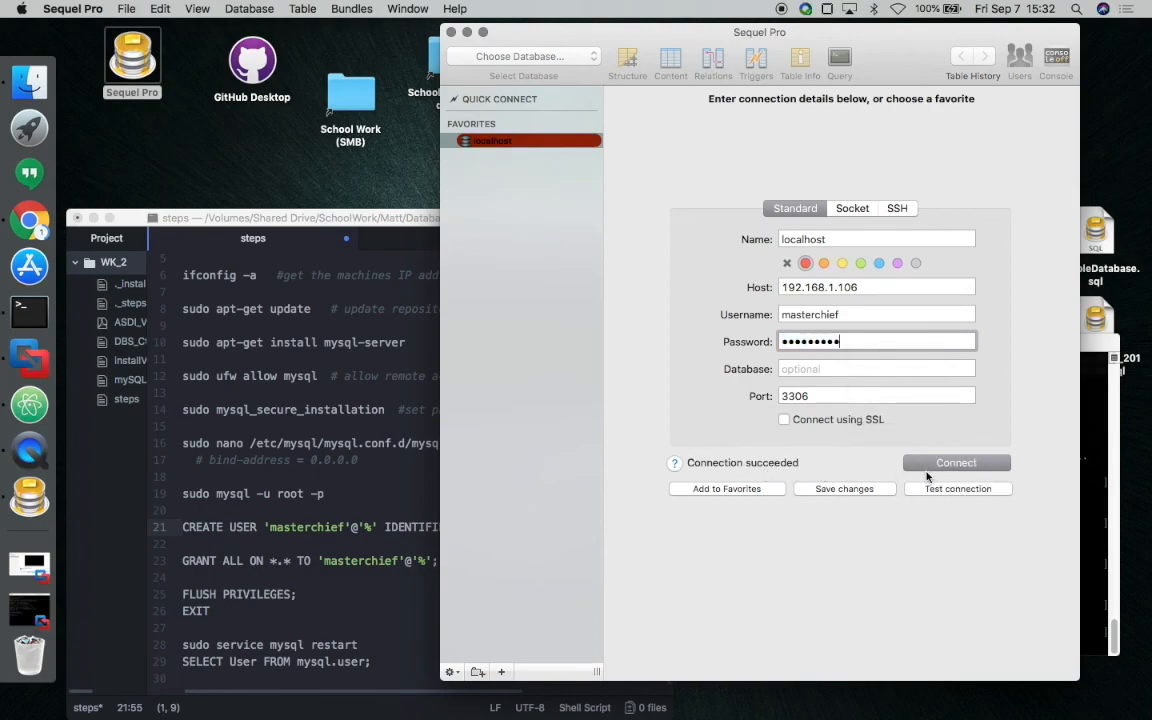
Connect as masterchief and list the server's databases (information_schema, mysql, performance_schema, sys).
left_click(956, 462)
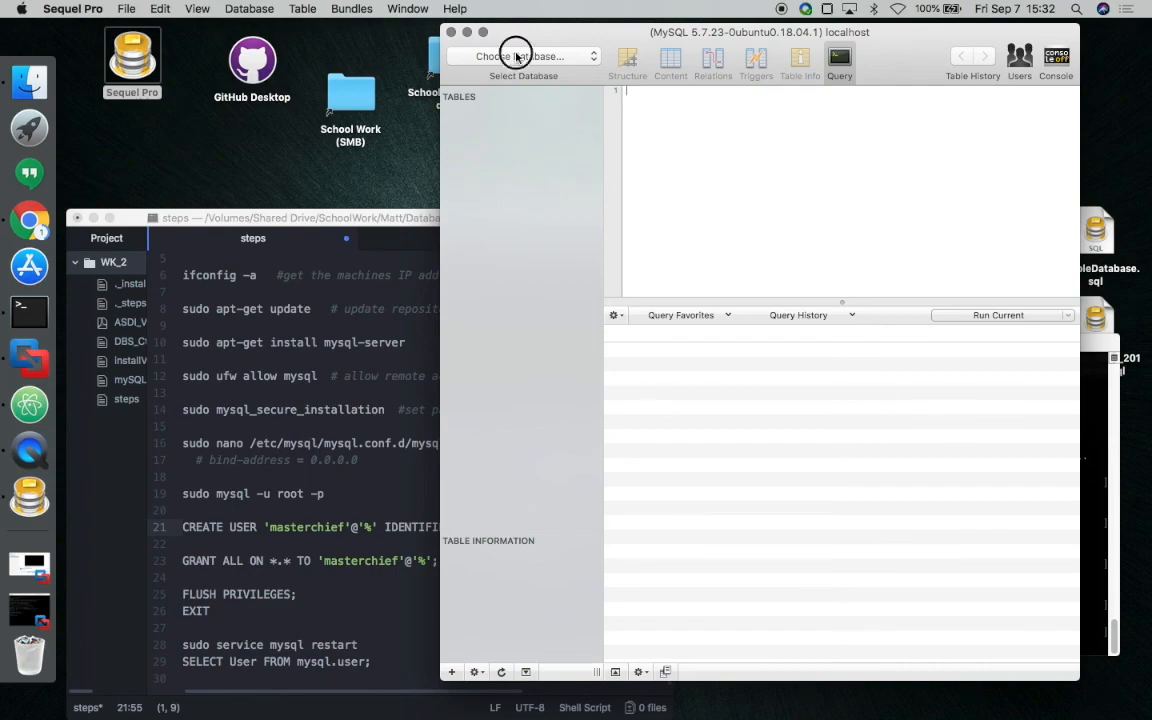
left_click(524, 56)
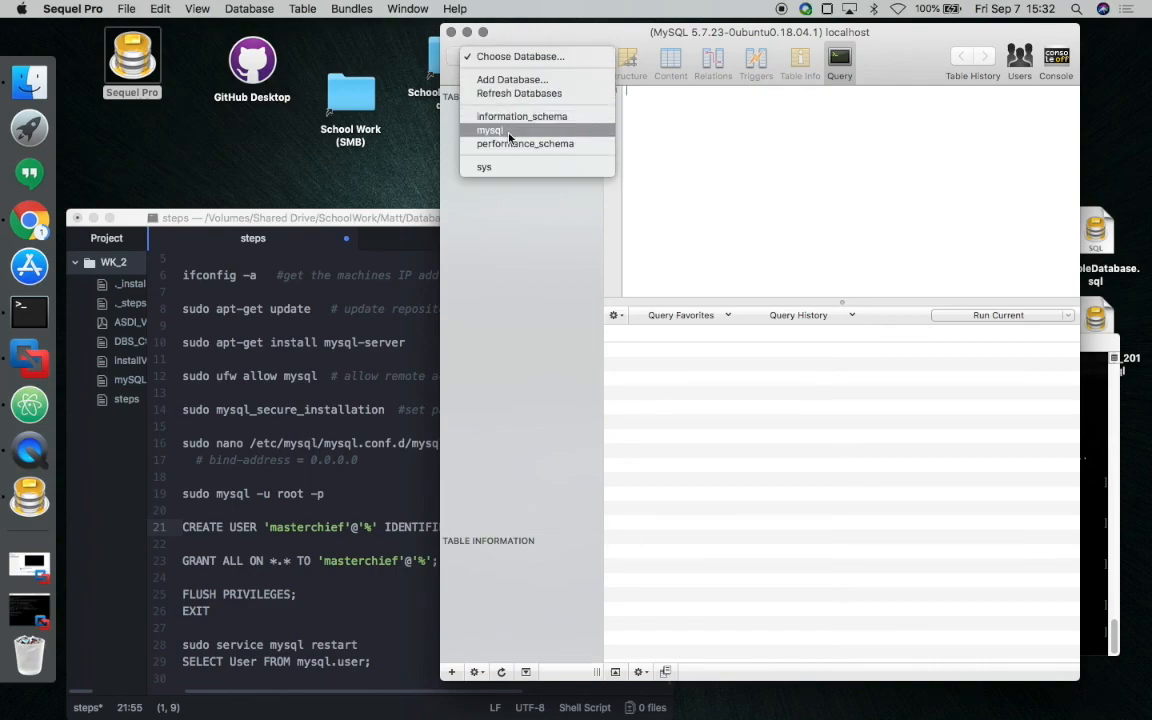
mouse_move(524, 144)
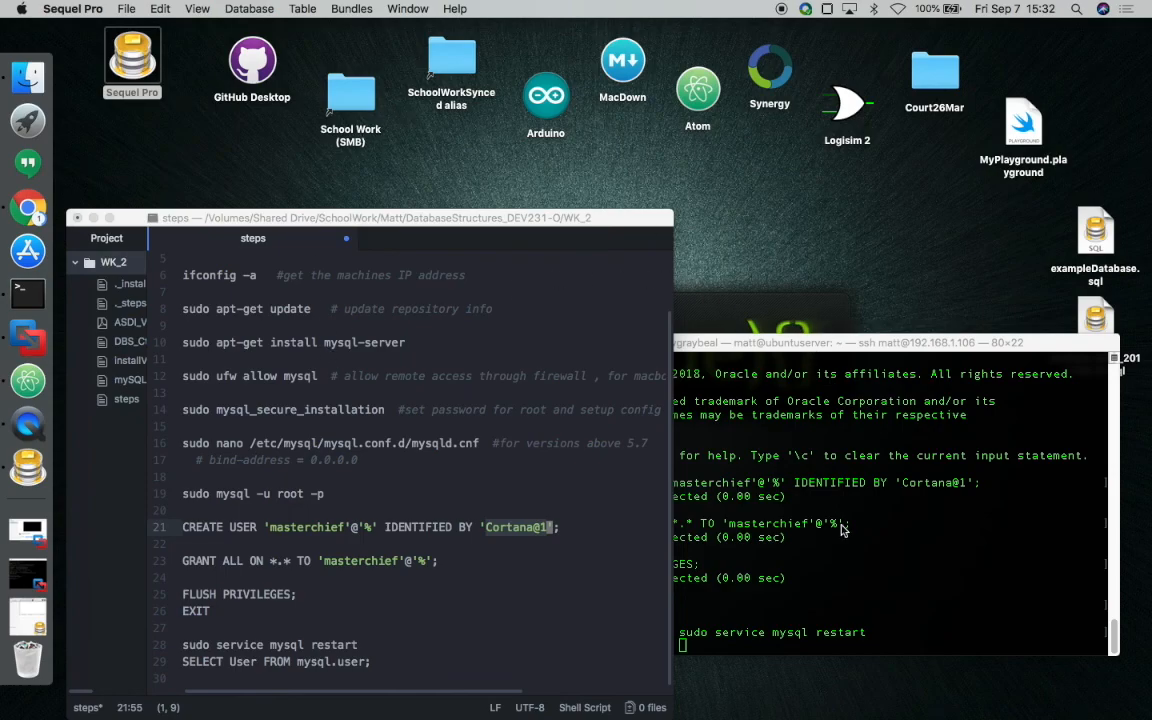
mouse_move(884, 510)
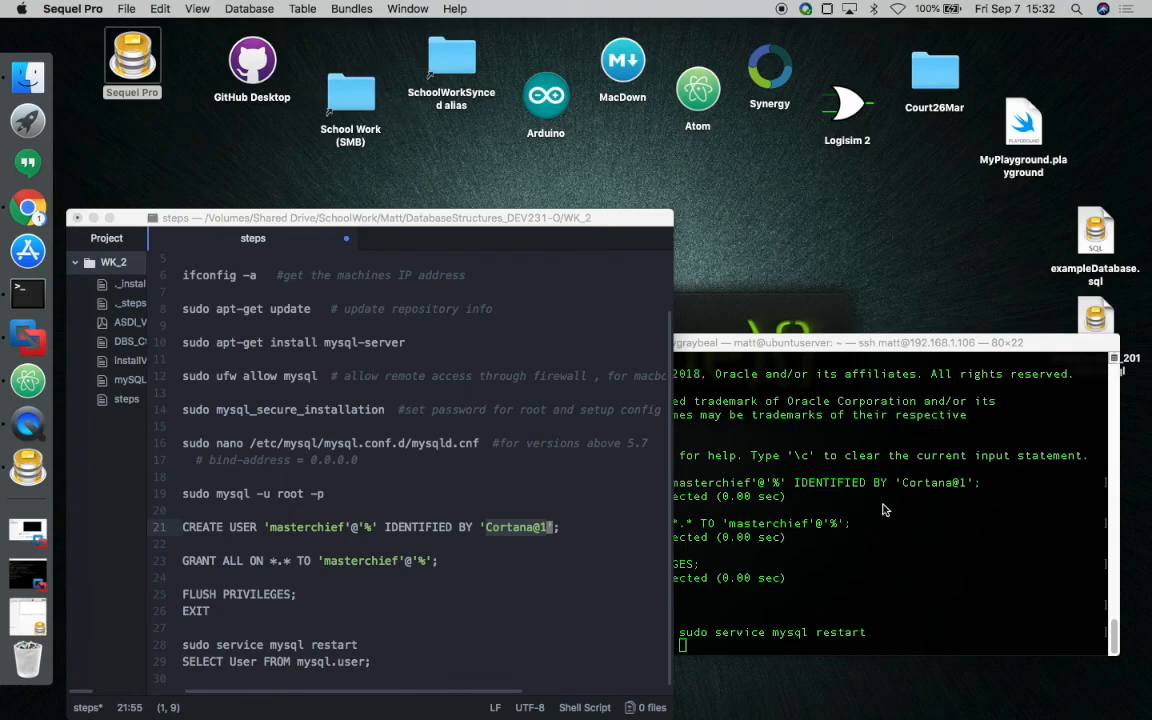
left_click(324, 568)
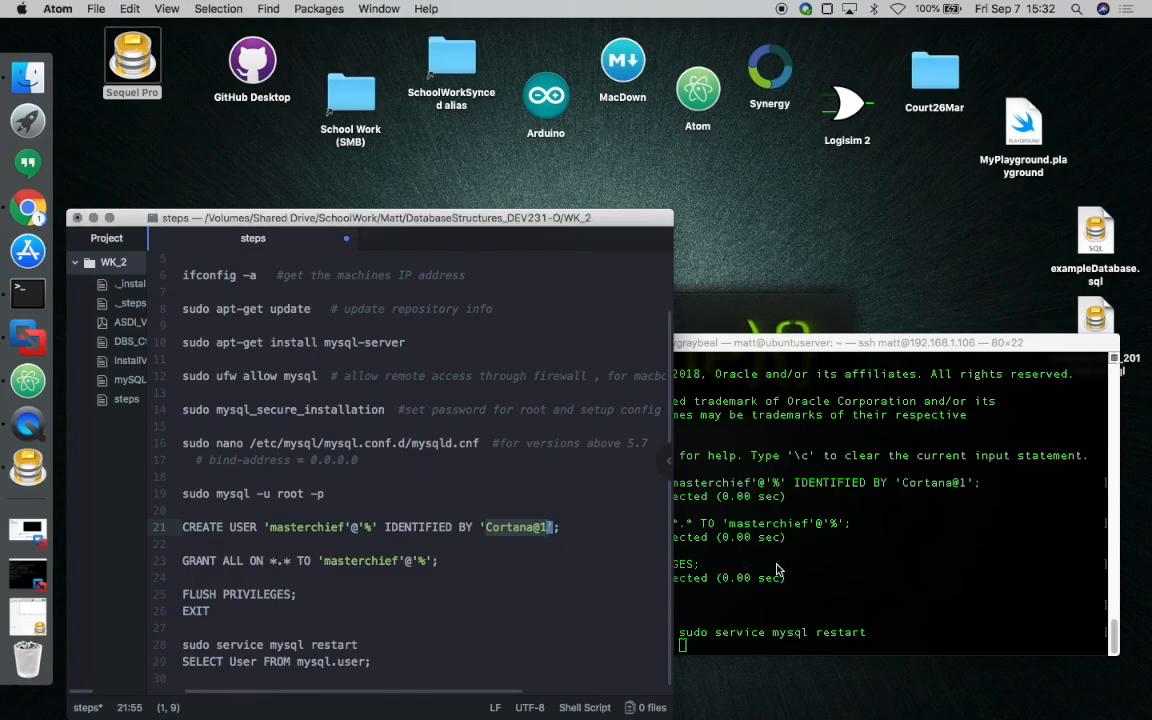
mouse_move(28, 206)
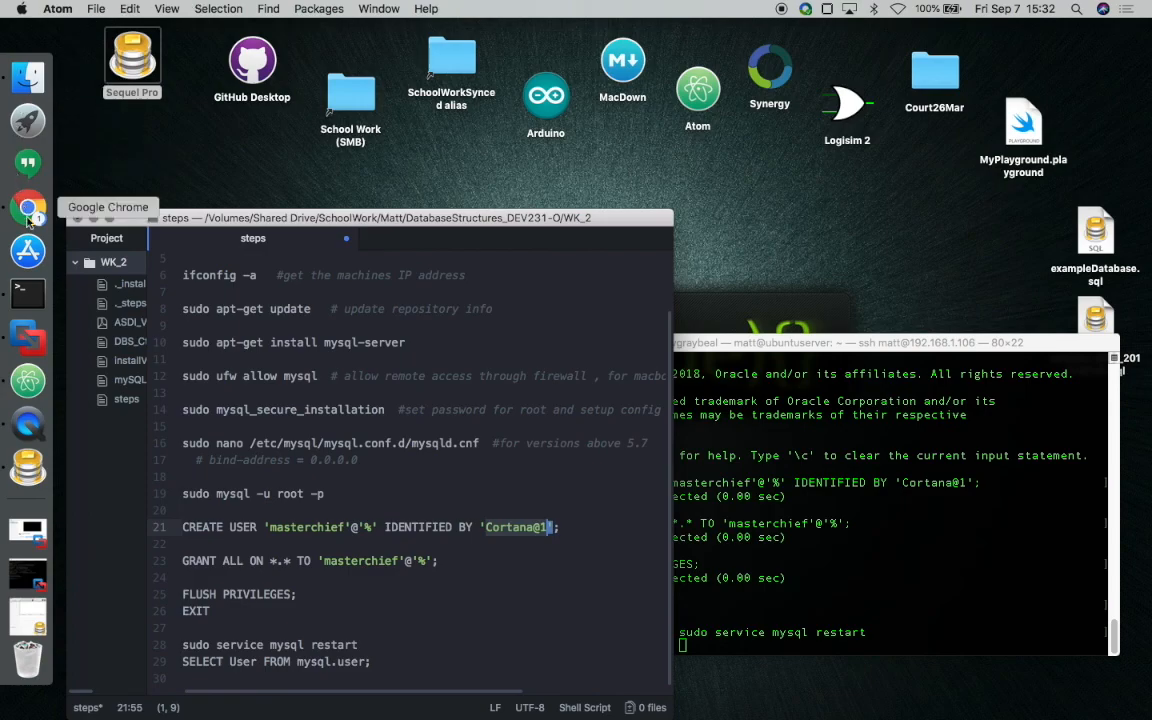